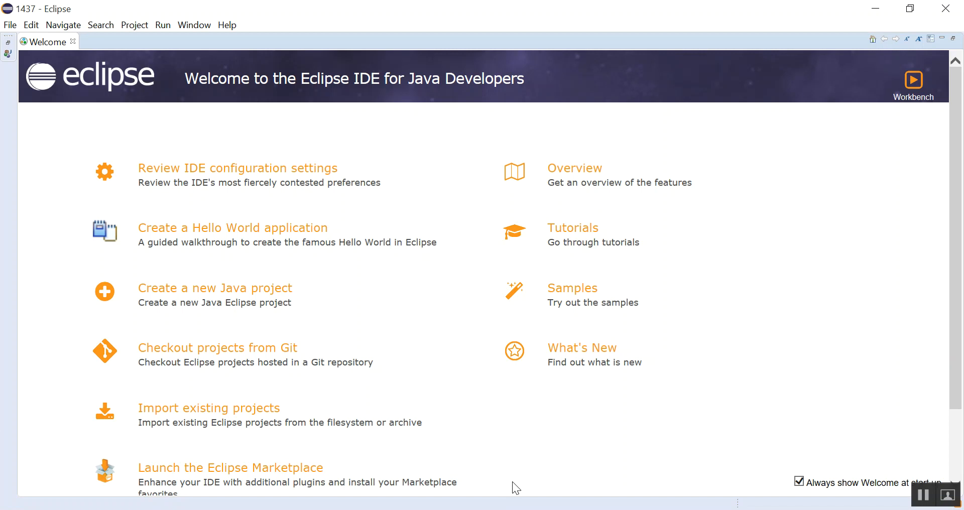
pyautogui.moveTo(418, 298)
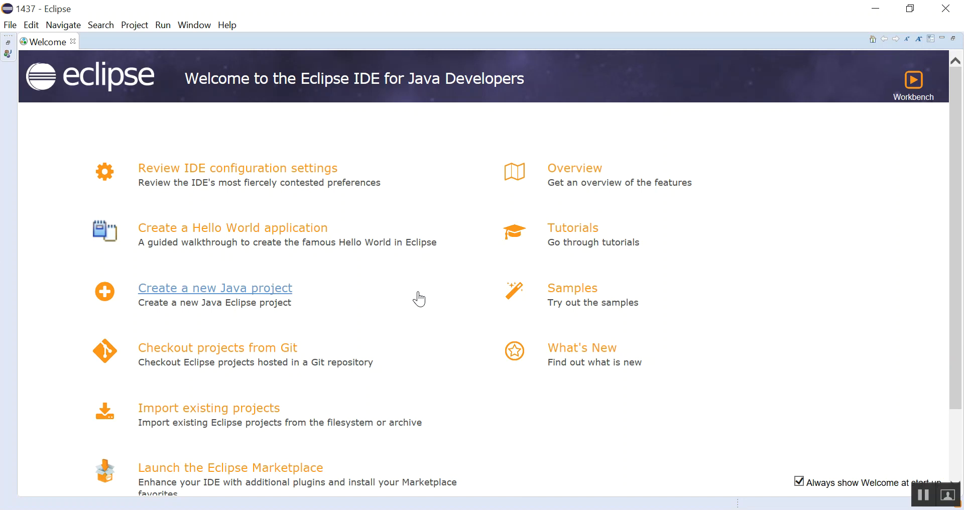
pyautogui.moveTo(232, 273)
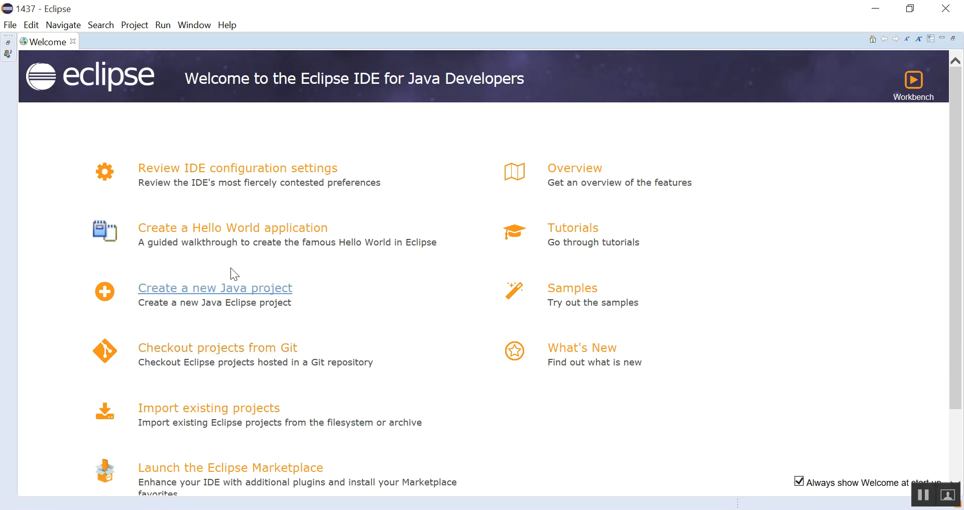
pyautogui.moveTo(351, 260)
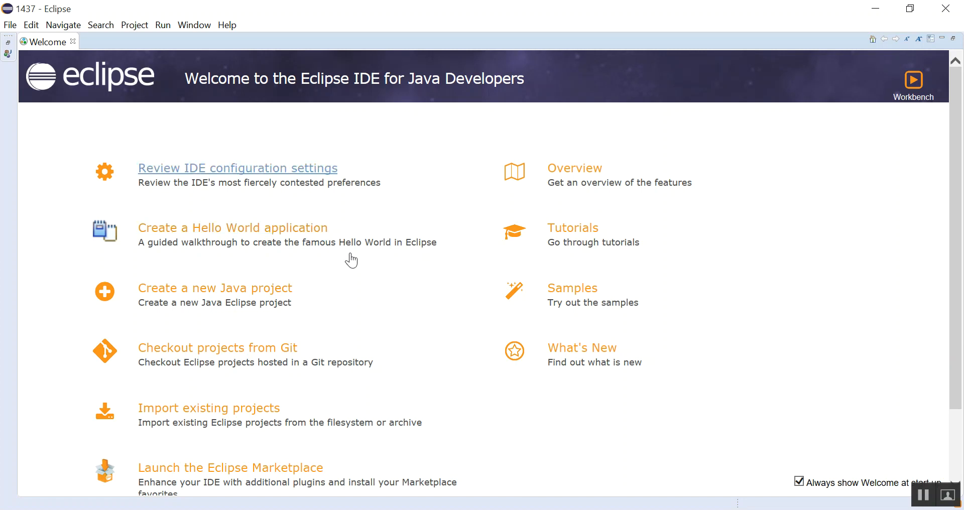
pyautogui.moveTo(344, 136)
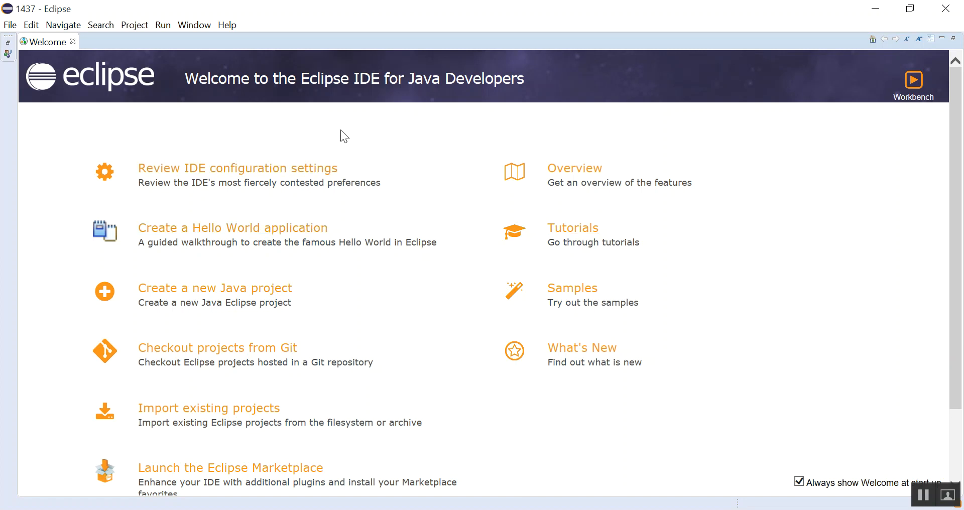
pyautogui.moveTo(250, 177)
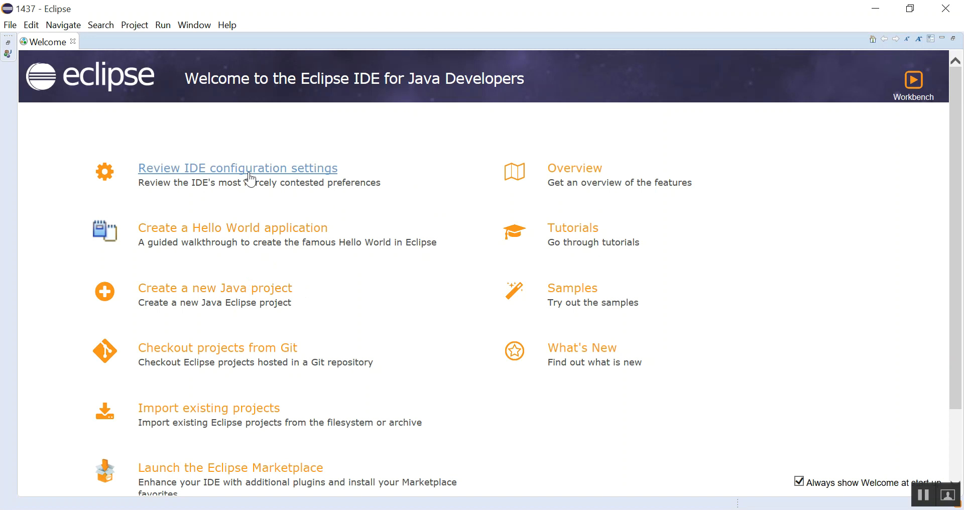
pyautogui.moveTo(211, 351)
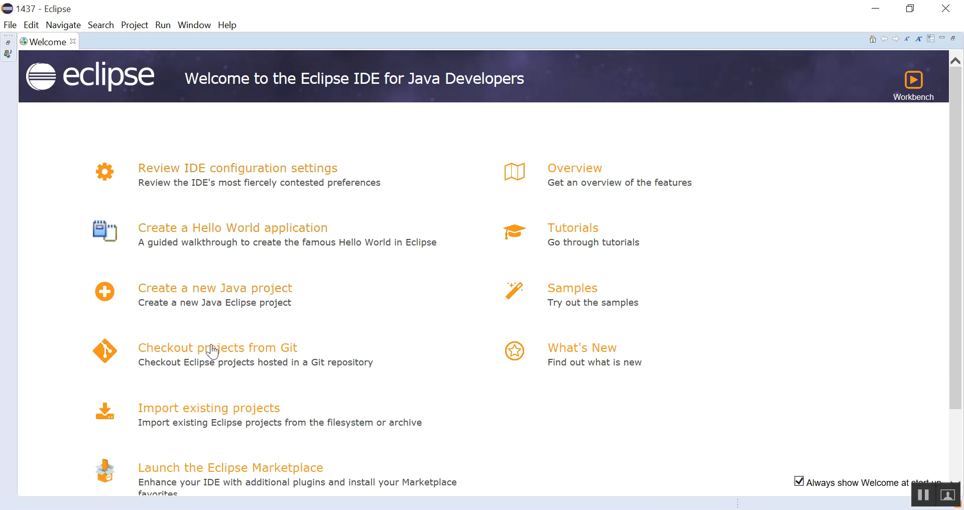
pyautogui.moveTo(240, 468)
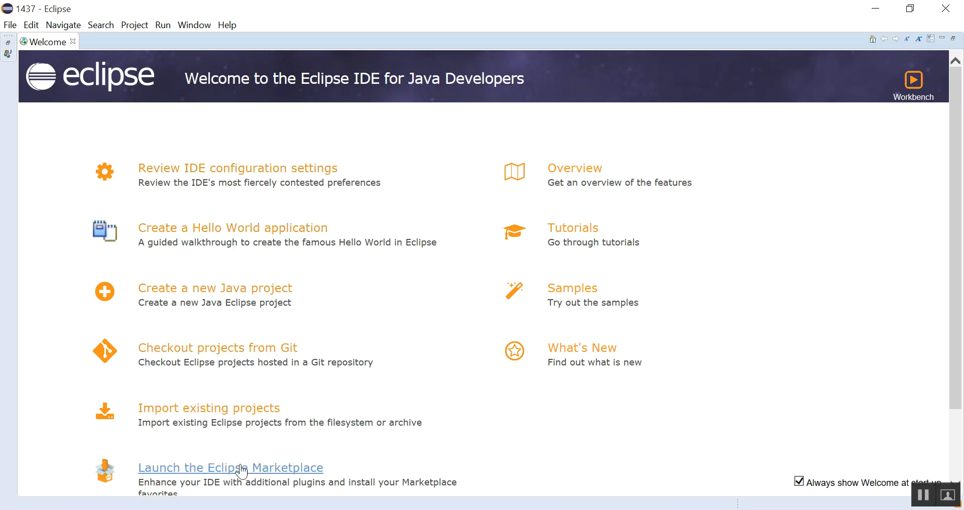
# Close the Welcome page, then browse the Project and Window > Show View menus before closing them
pyautogui.scroll(-3)
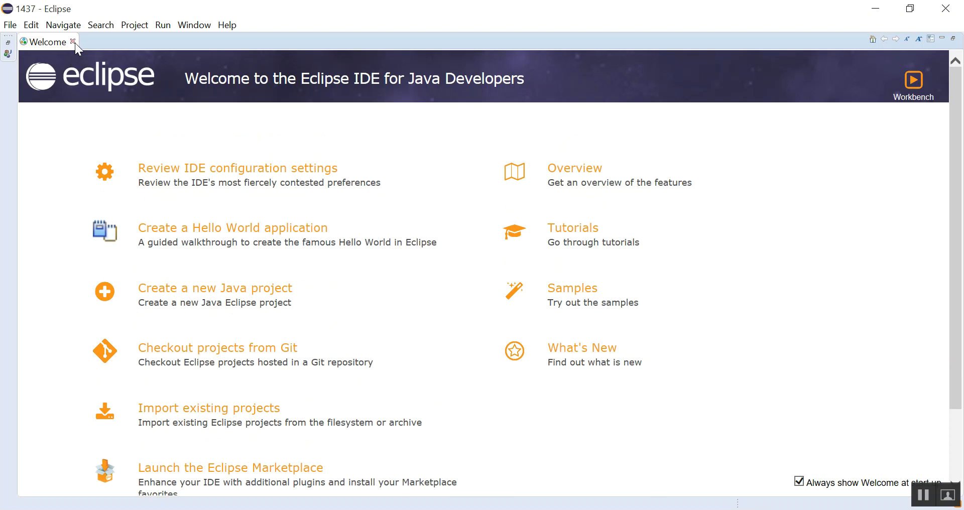
pyautogui.click(72, 42)
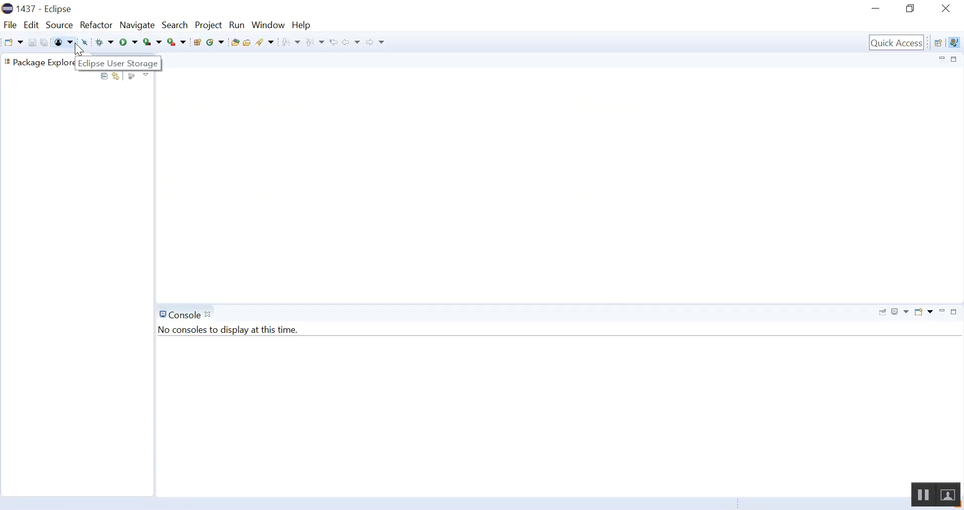
pyautogui.moveTo(372, 144)
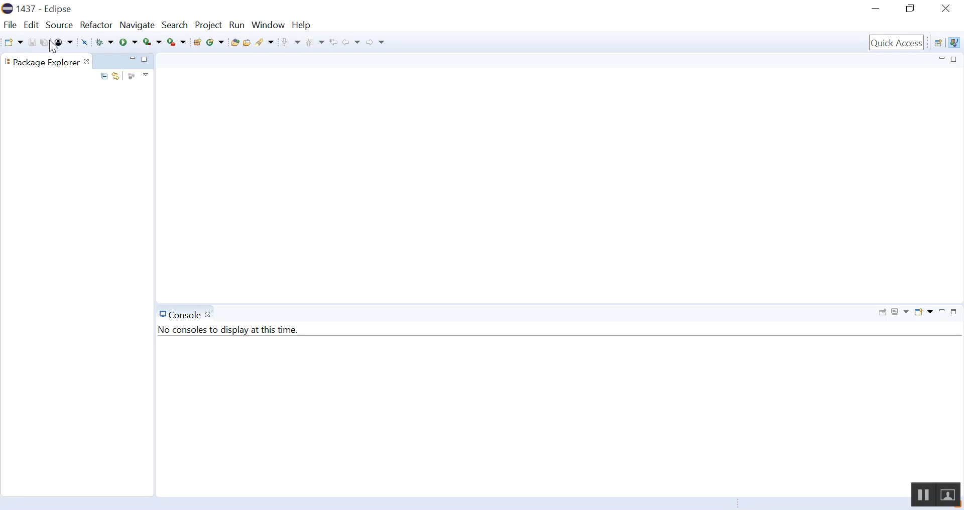
pyautogui.moveTo(117, 121)
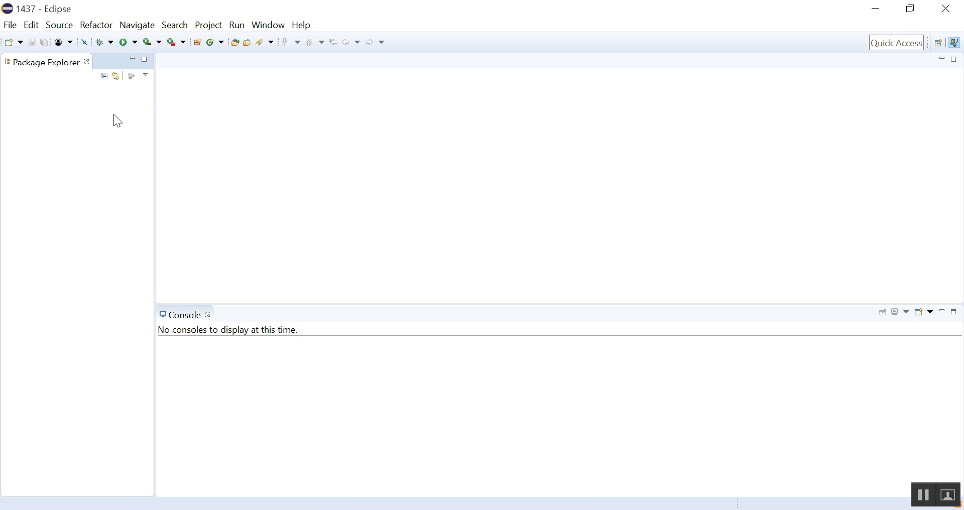
pyautogui.moveTo(20, 72)
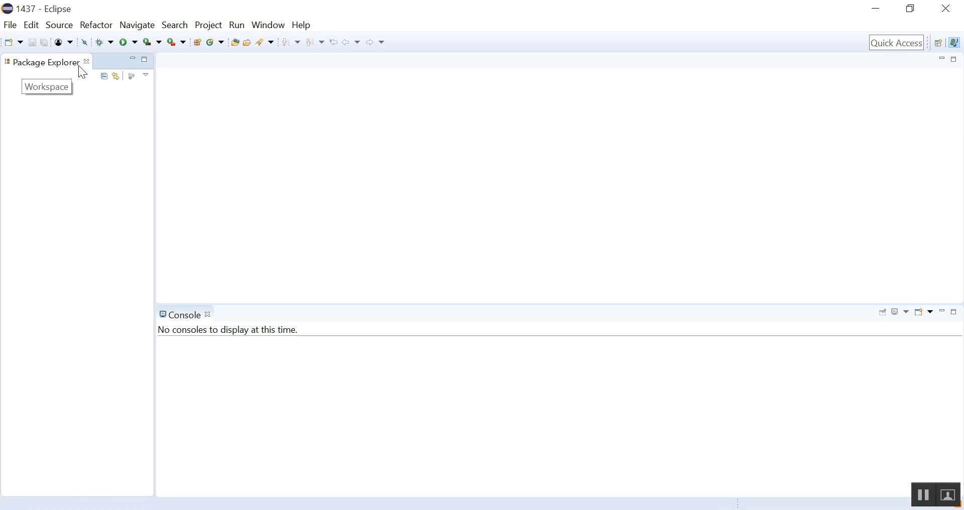
pyautogui.moveTo(66, 69)
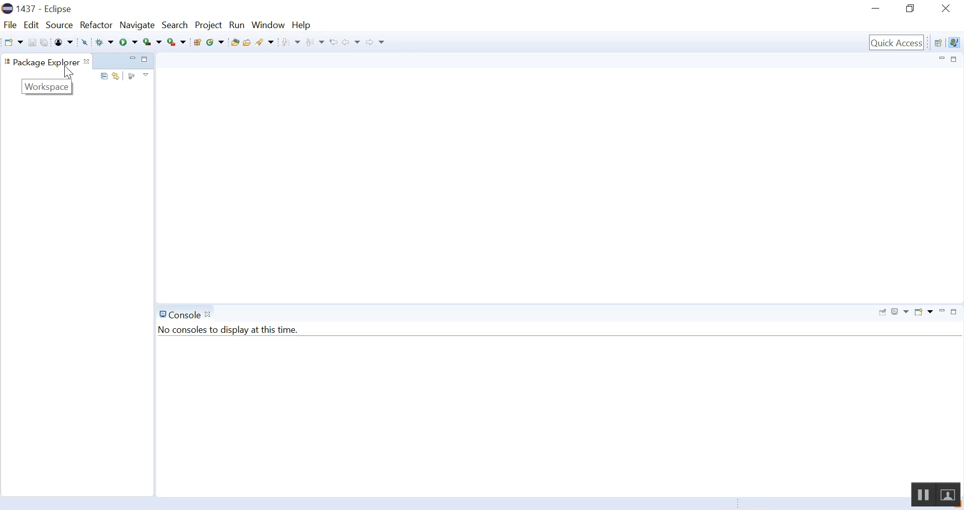
pyautogui.moveTo(171, 47)
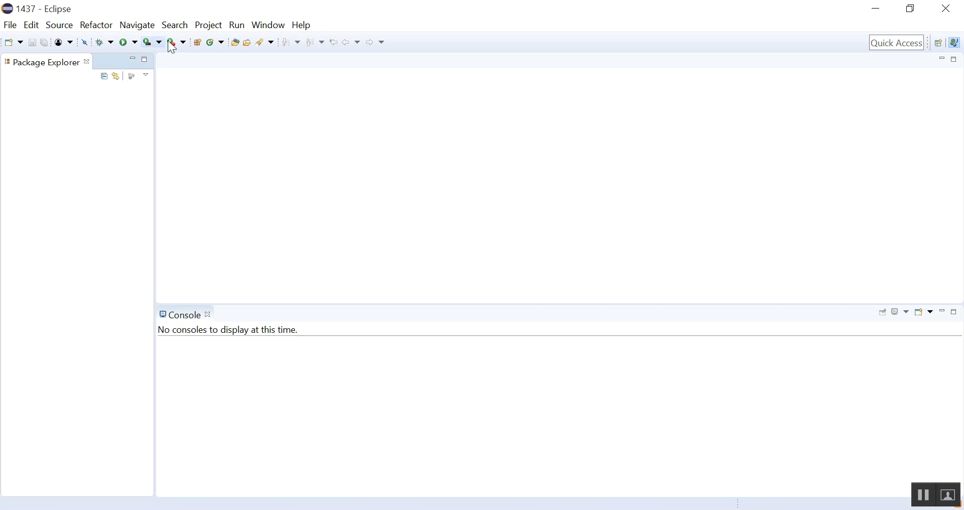
pyautogui.moveTo(95, 25)
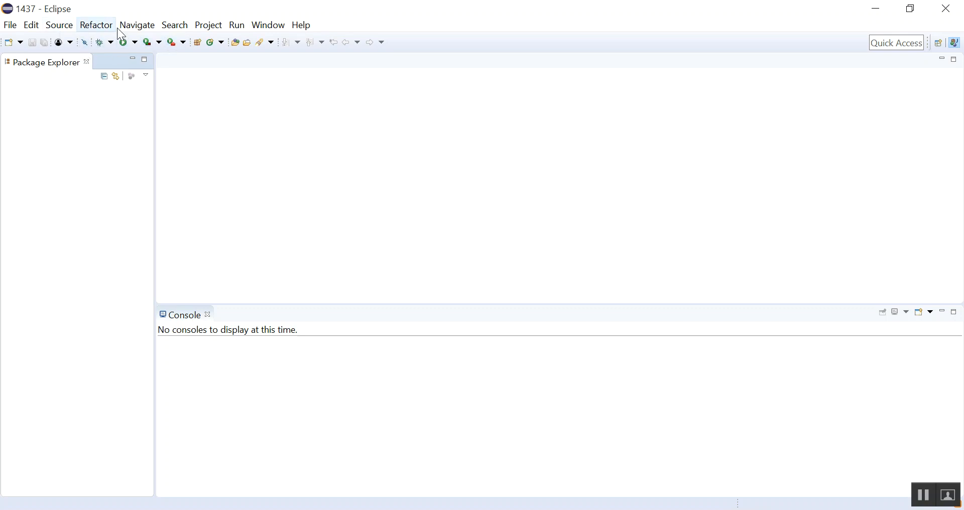
pyautogui.moveTo(208, 25)
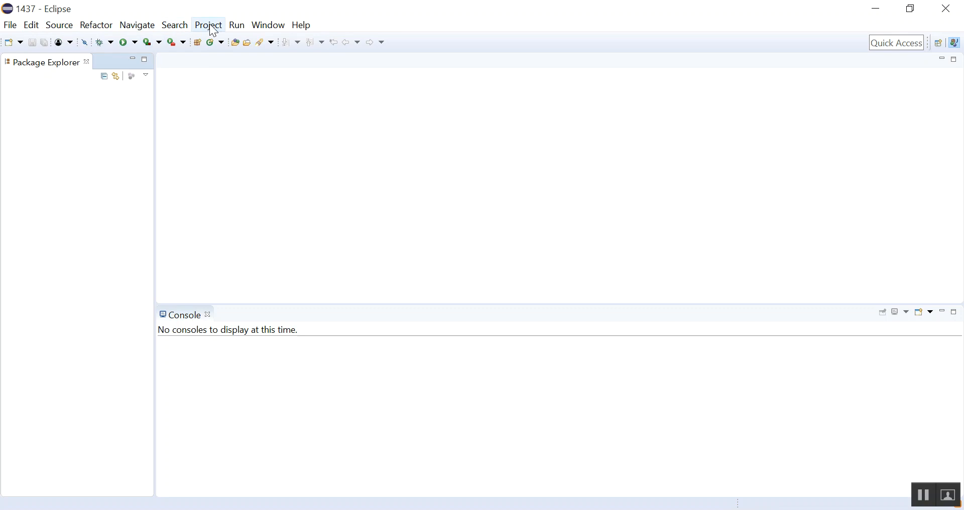
pyautogui.click(208, 24)
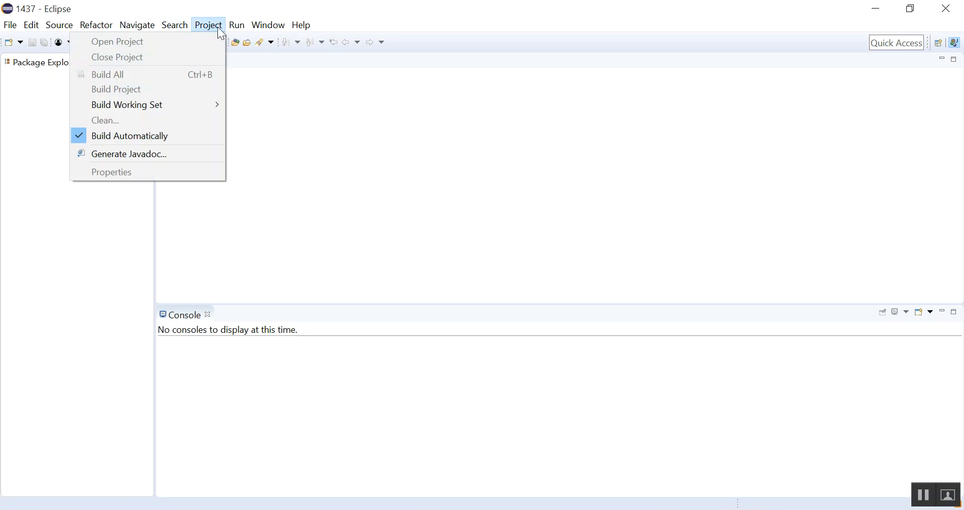
pyautogui.click(267, 25)
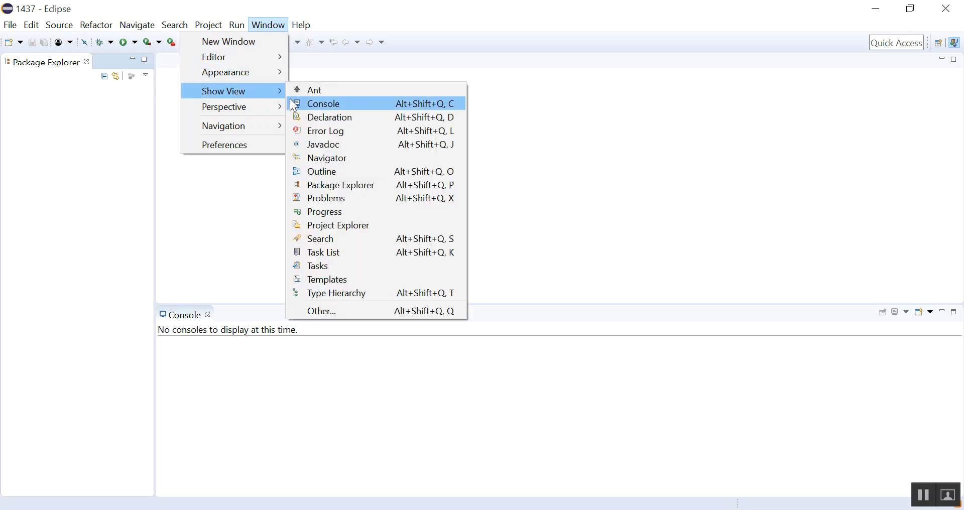
pyautogui.moveTo(340, 185)
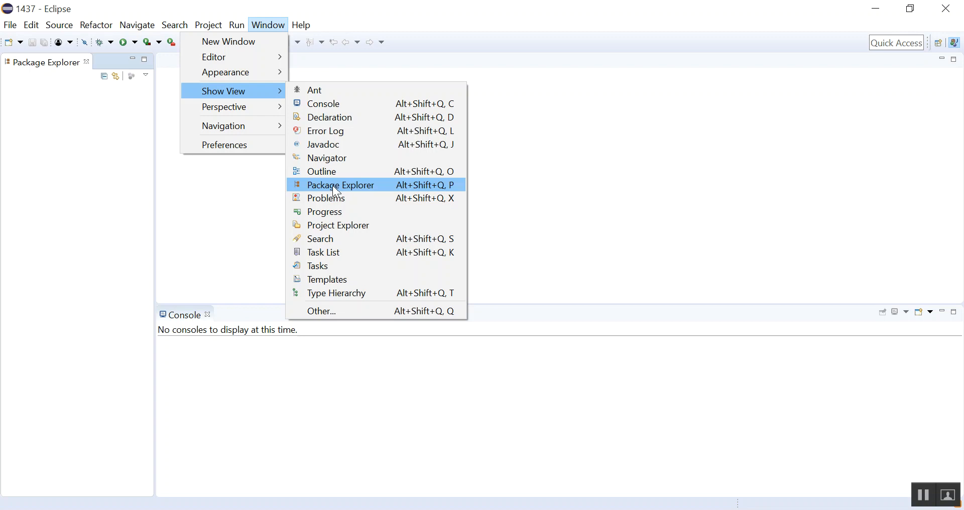
pyautogui.click(339, 185)
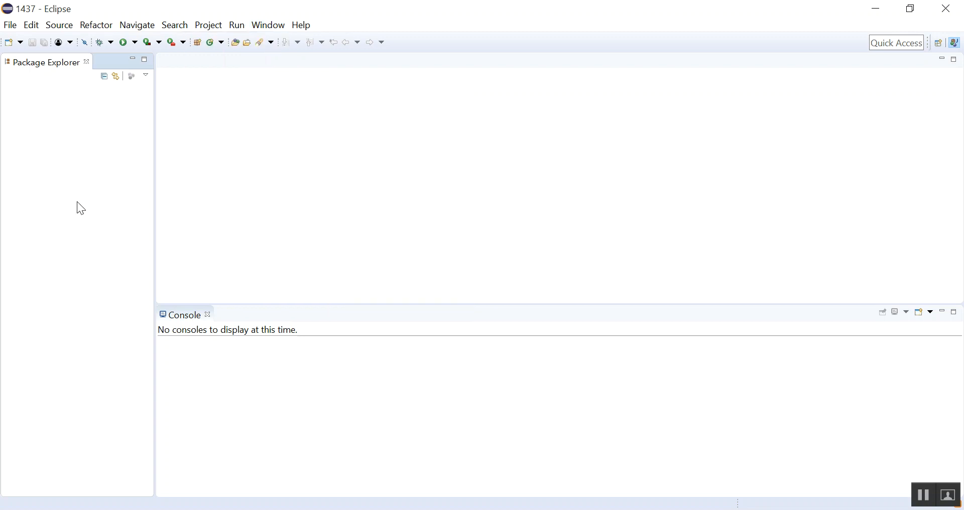
# Browse the File and Help menus, ending on File > New with its list of item types
pyautogui.click(9, 24)
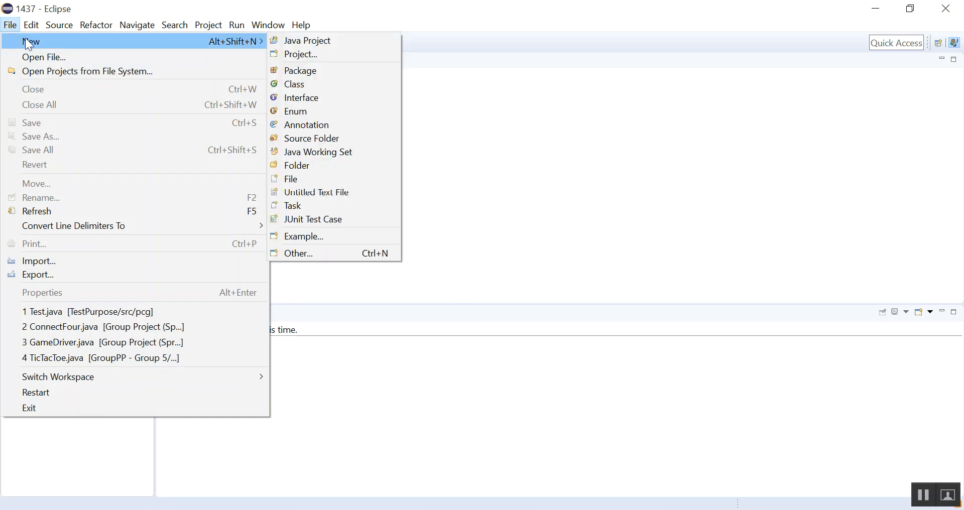
pyautogui.click(300, 25)
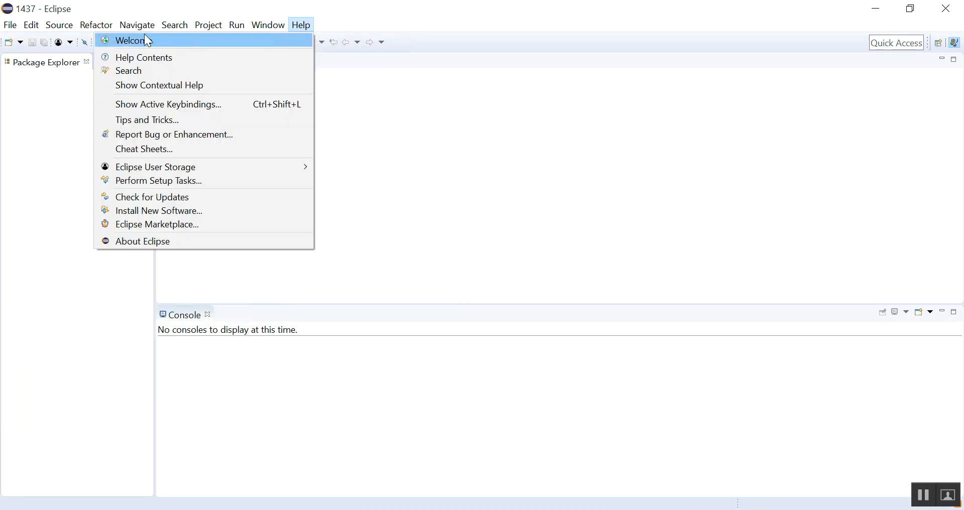
pyautogui.click(10, 24)
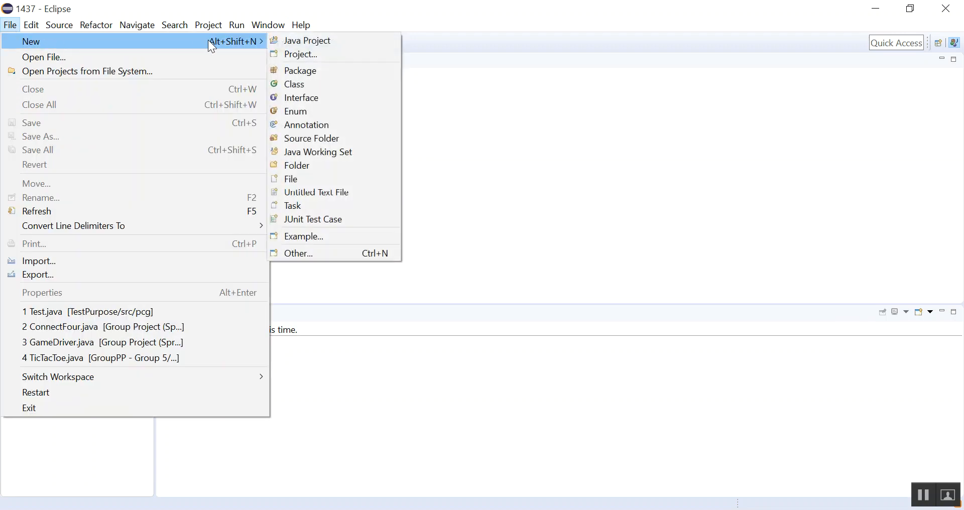
# Create a Java project named 'Demonstration Project' with default settings via Finish
pyautogui.click(306, 41)
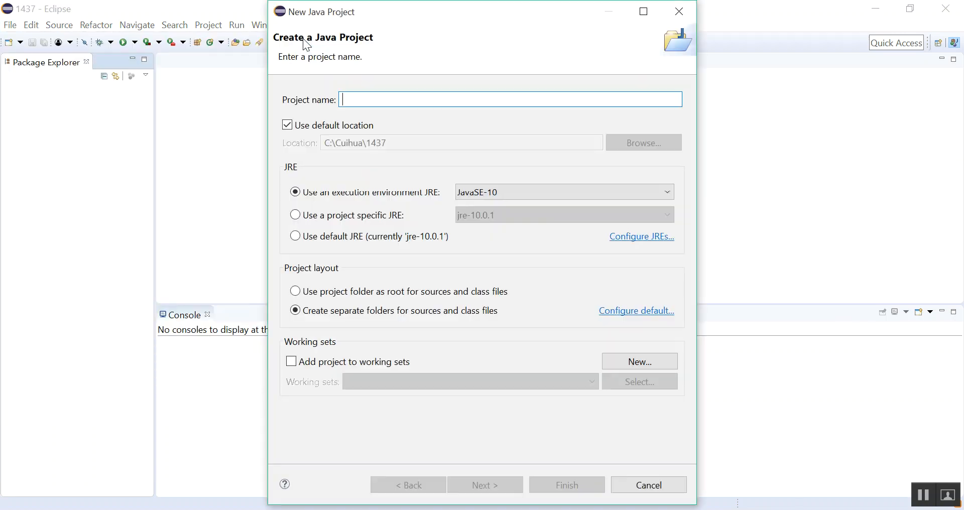
pyautogui.moveTo(478, 192)
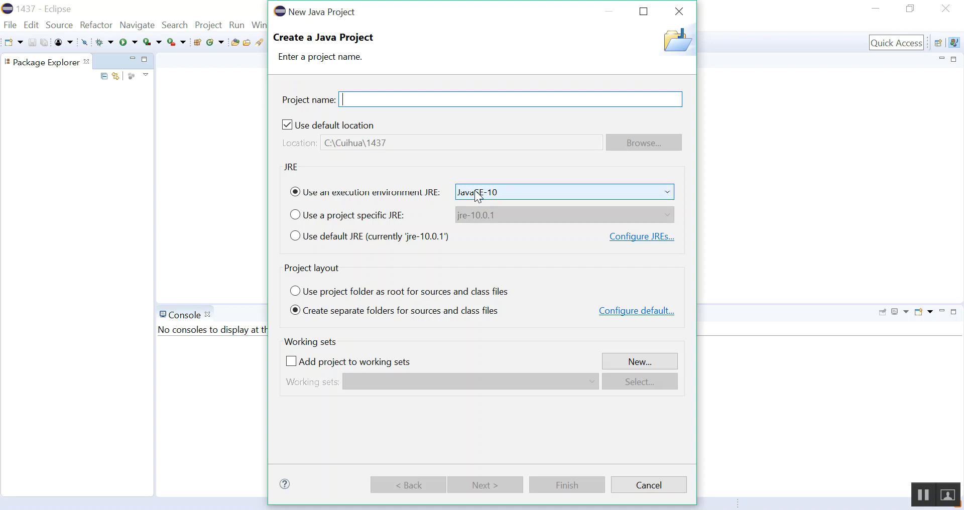
pyautogui.write('Dem')
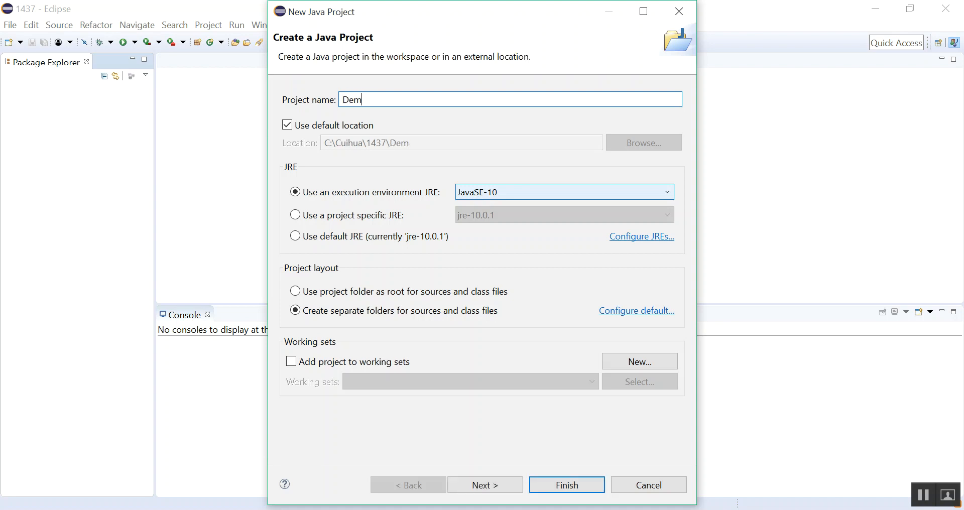
pyautogui.write('onstration')
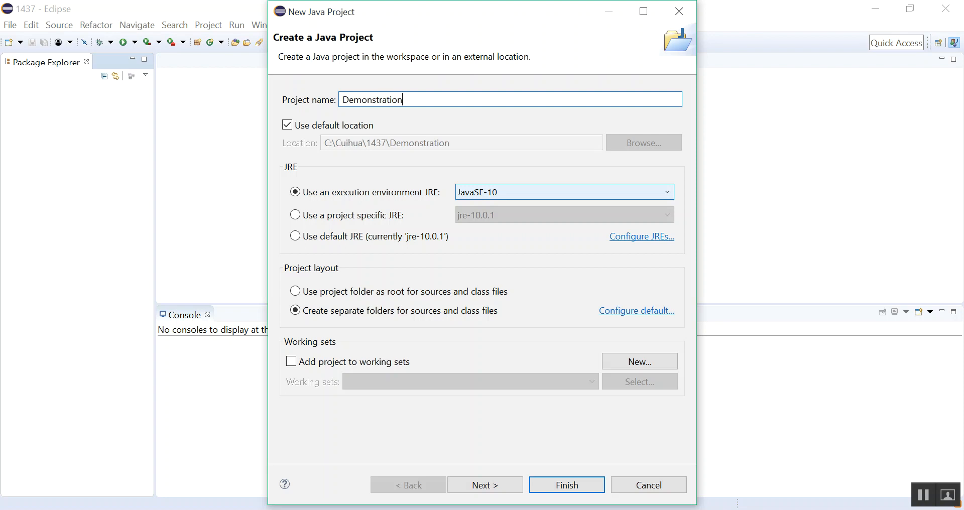
pyautogui.write('Project')
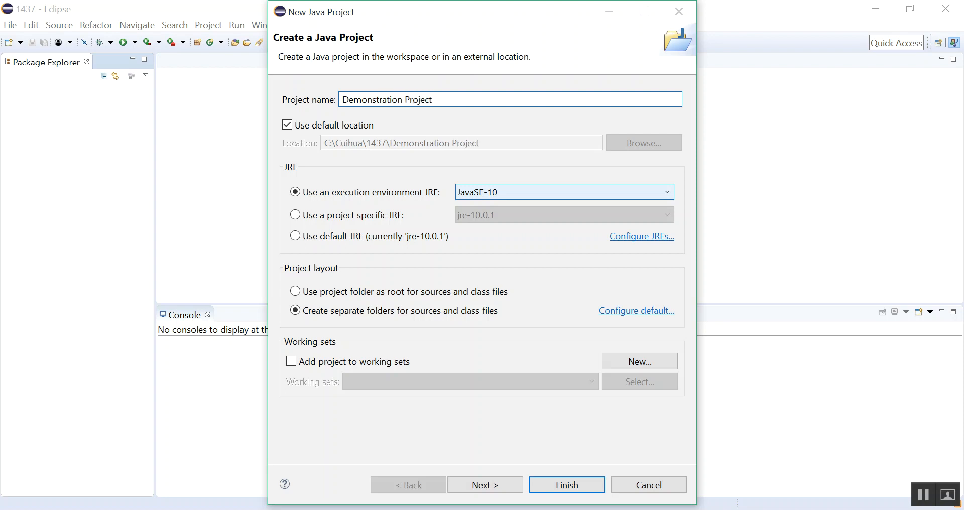
pyautogui.moveTo(477, 200)
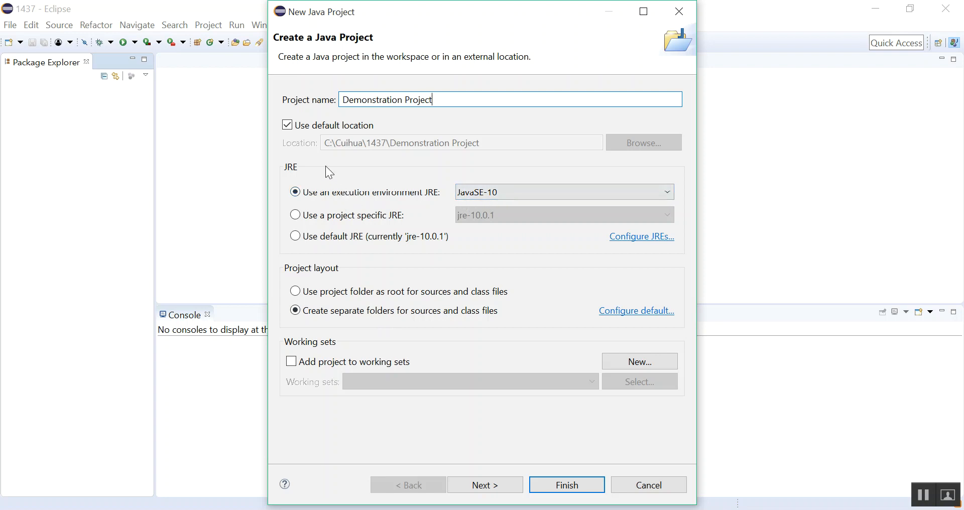
pyautogui.moveTo(352, 300)
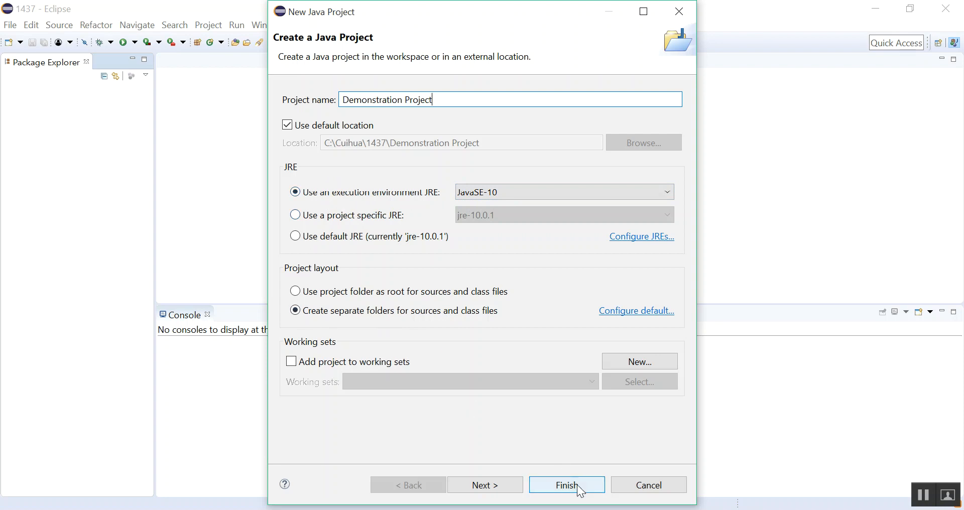
pyautogui.click(565, 485)
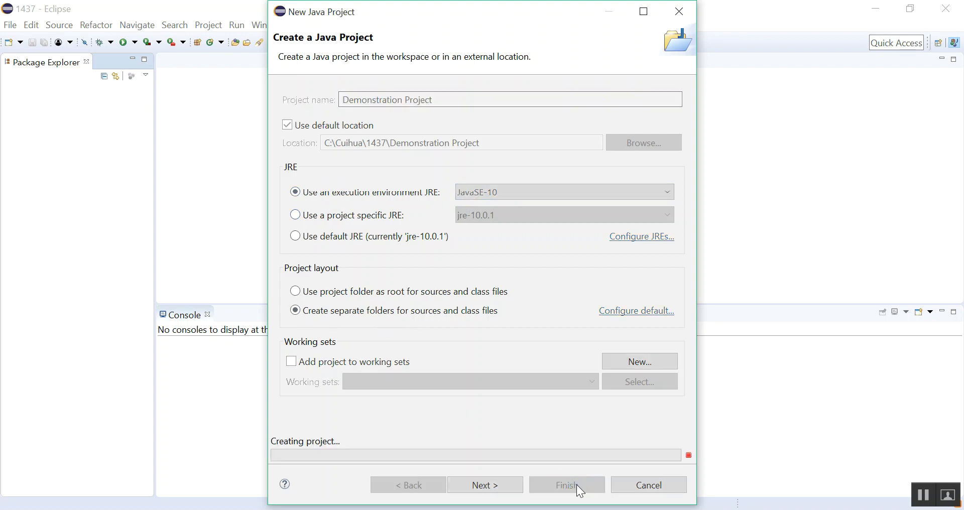
# Expand Demonstration Project in Package Explorer and show its context menu for new items
pyautogui.click(566, 485)
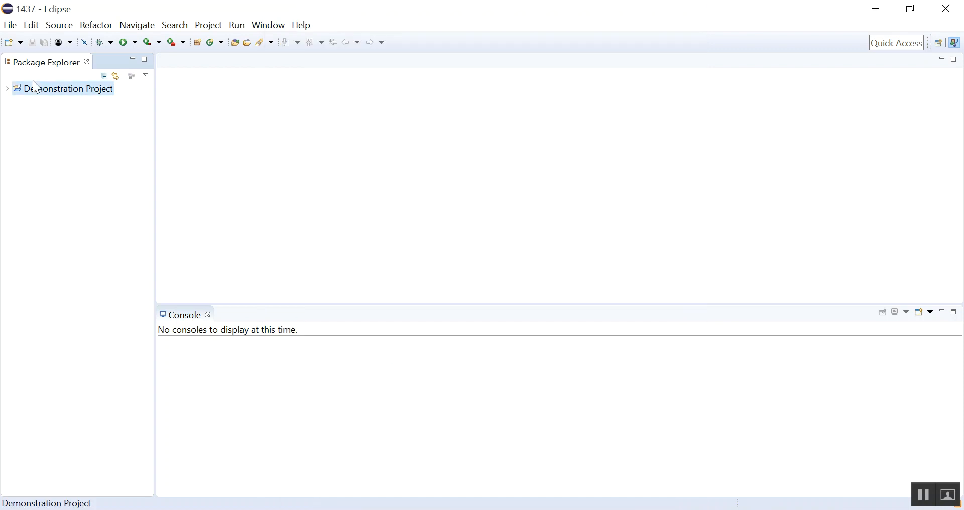
pyautogui.click(7, 88)
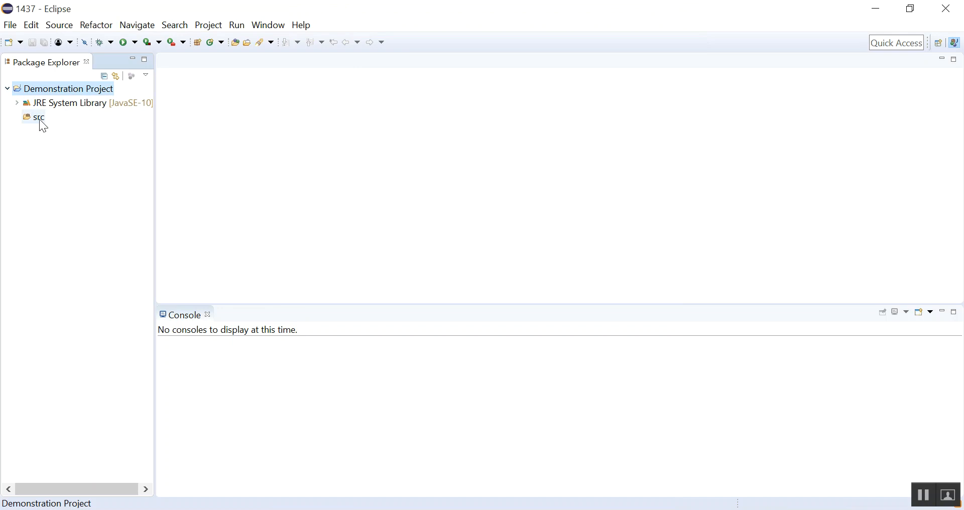
pyautogui.click(73, 102)
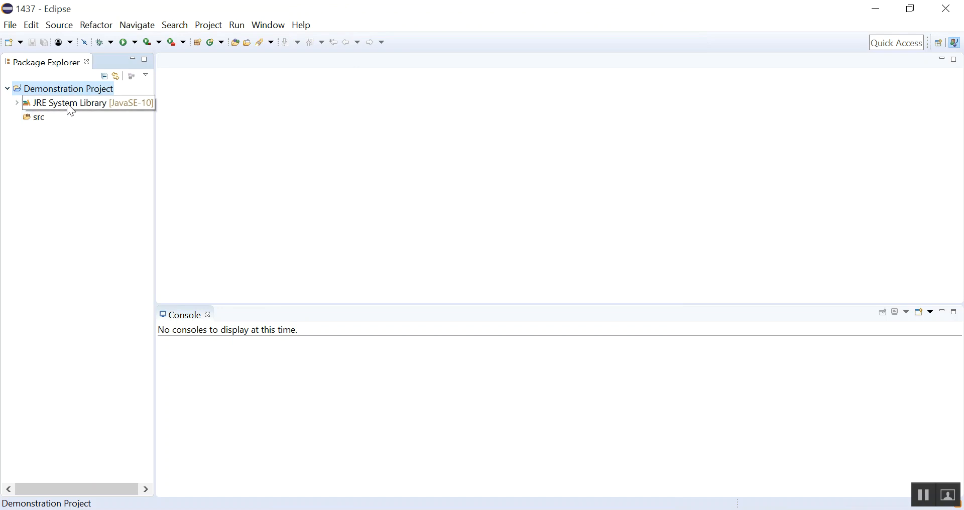
pyautogui.moveTo(43, 104)
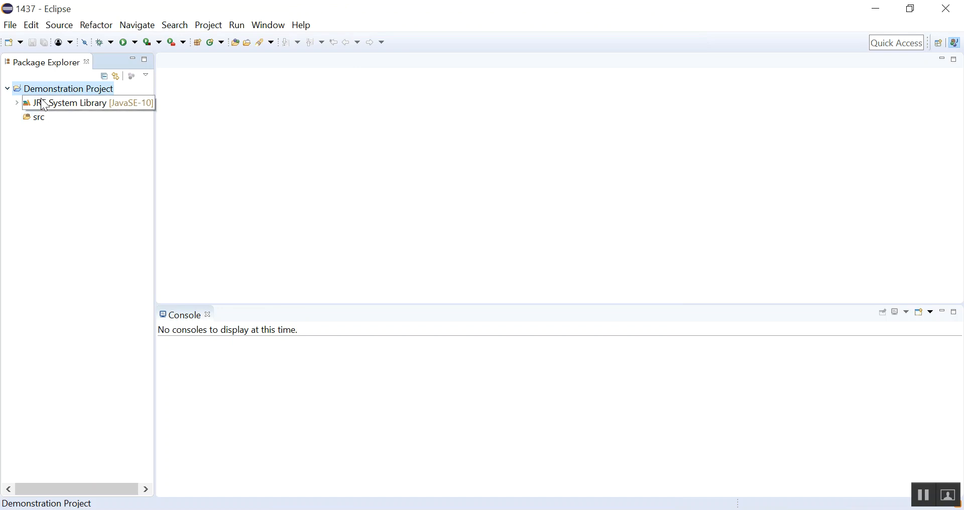
pyautogui.rightClick(67, 88)
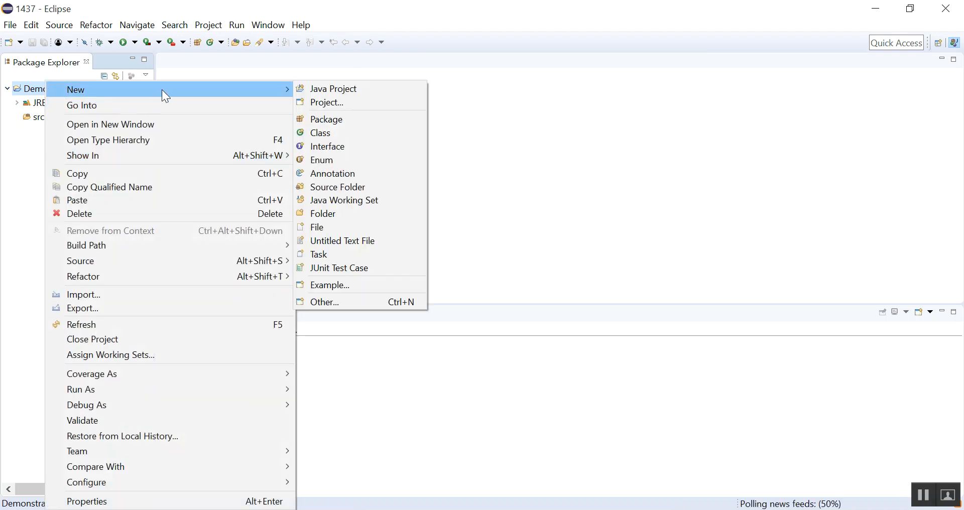
pyautogui.moveTo(325, 120)
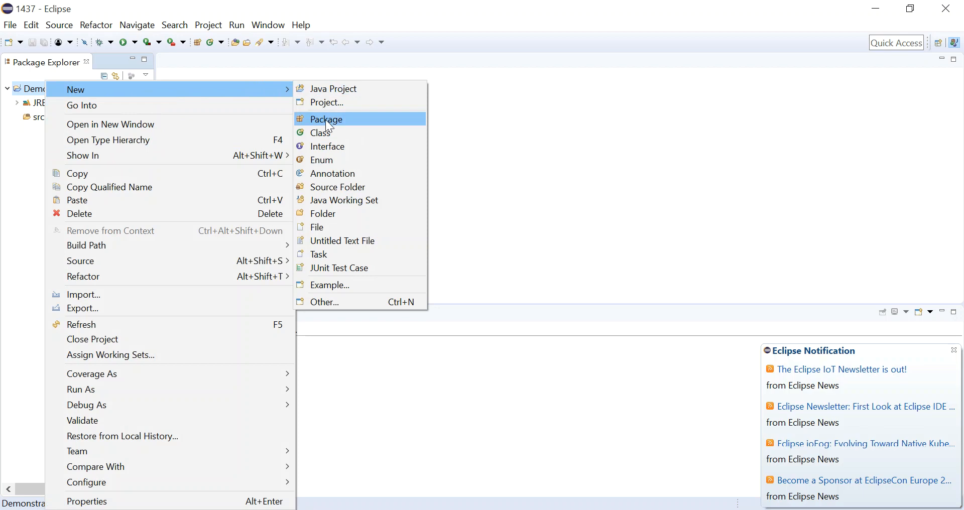
# Add a package named 'practice' inside the src folder and finish
pyautogui.click(326, 119)
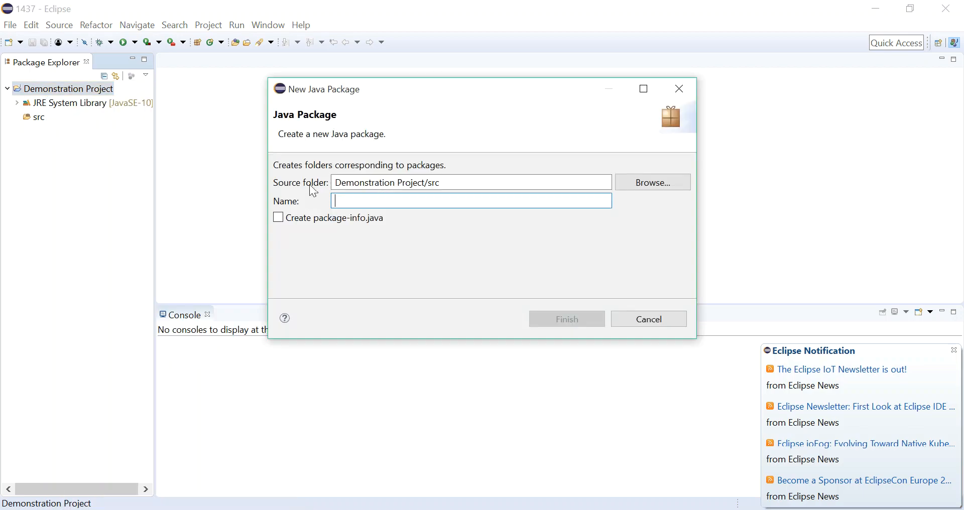
pyautogui.moveTo(364, 201)
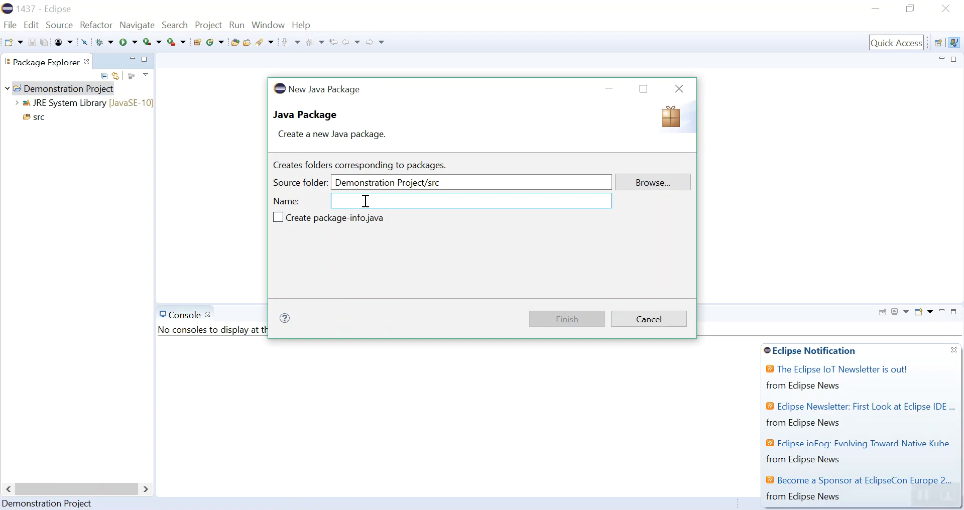
pyautogui.click(954, 350)
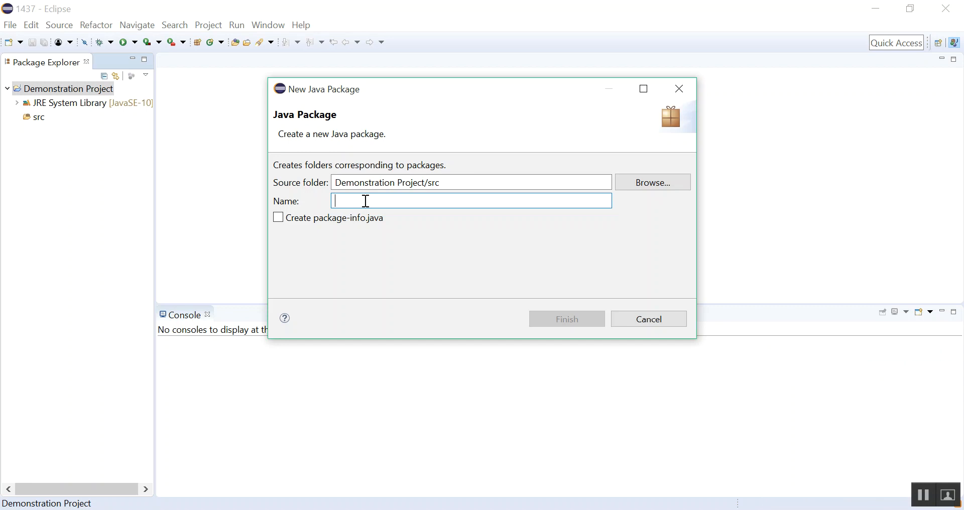
pyautogui.write('practice')
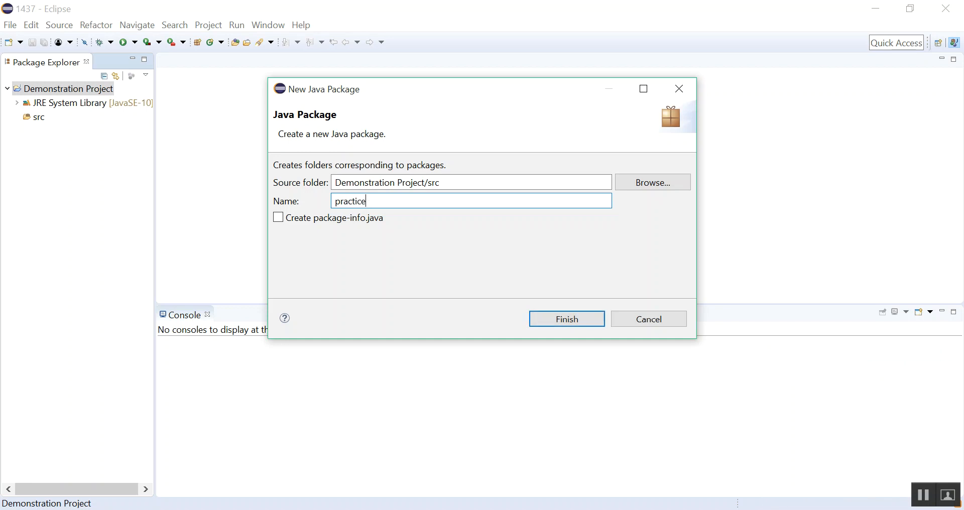
pyautogui.moveTo(567, 320)
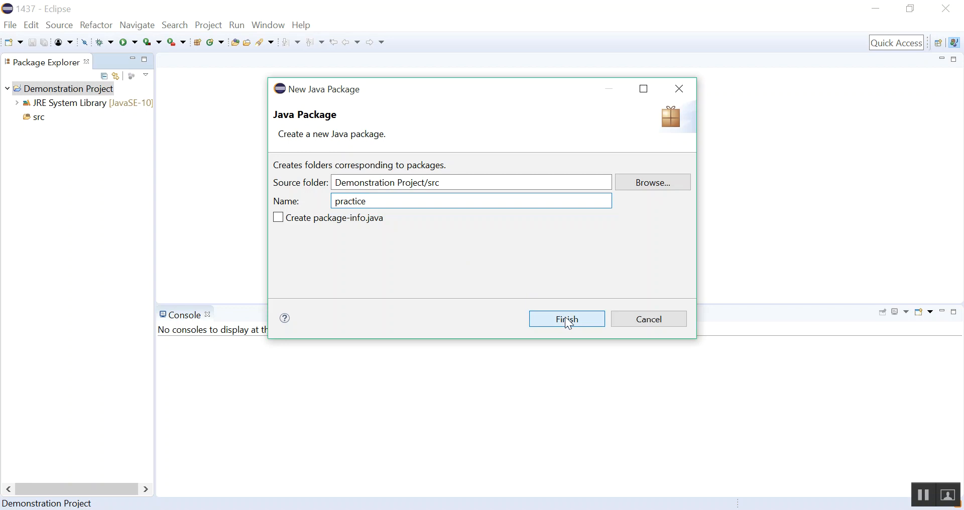
pyautogui.click(565, 320)
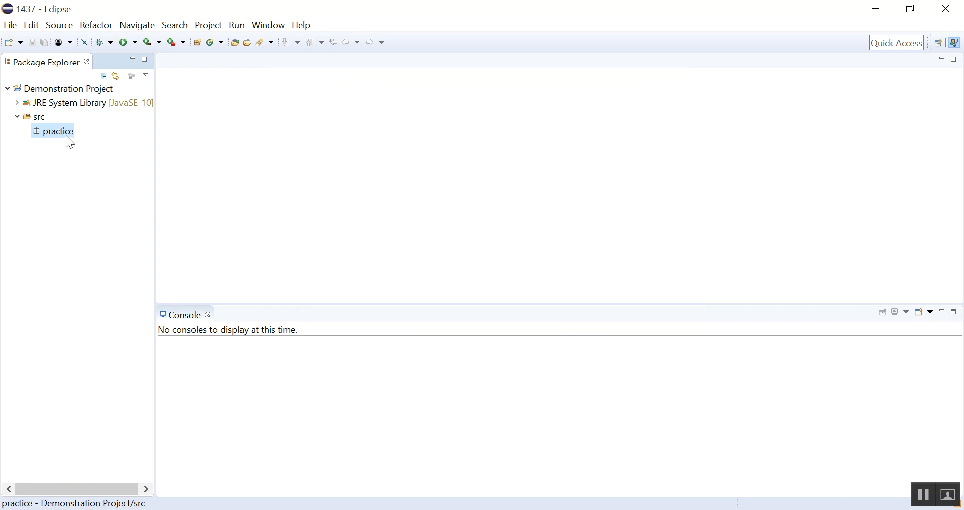
pyautogui.moveTo(57, 138)
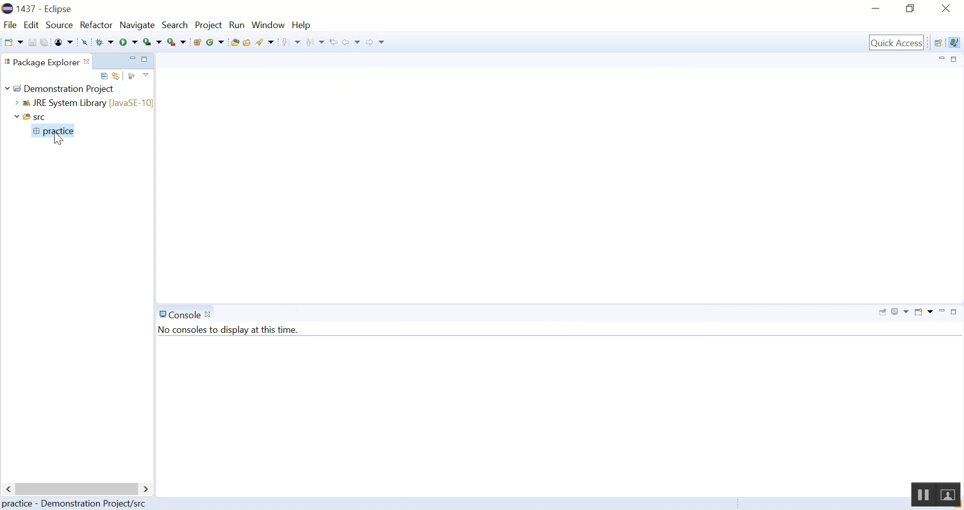
# Create class 'MyFirstProgram' in practice with a public static void main stub ticked
pyautogui.rightClick(58, 131)
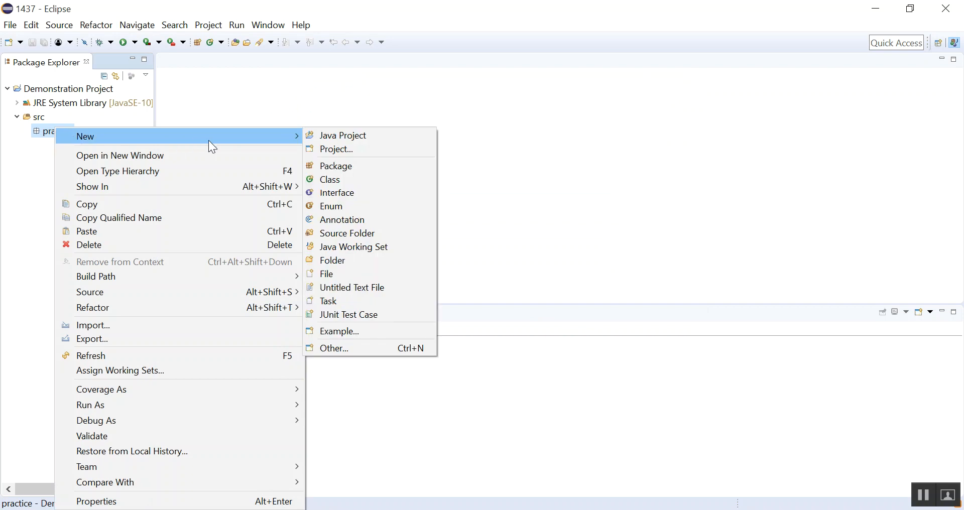
pyautogui.moveTo(336, 180)
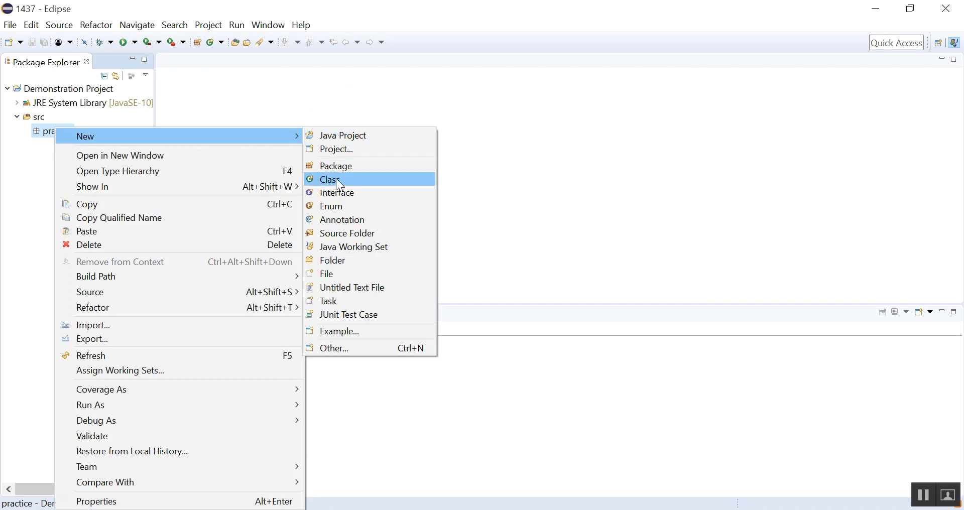
pyautogui.click(331, 180)
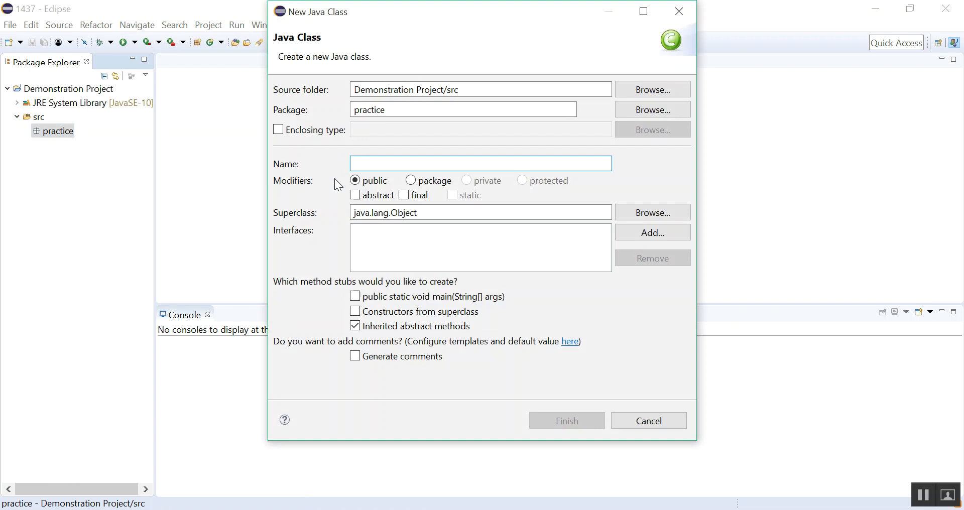
pyautogui.moveTo(400, 190)
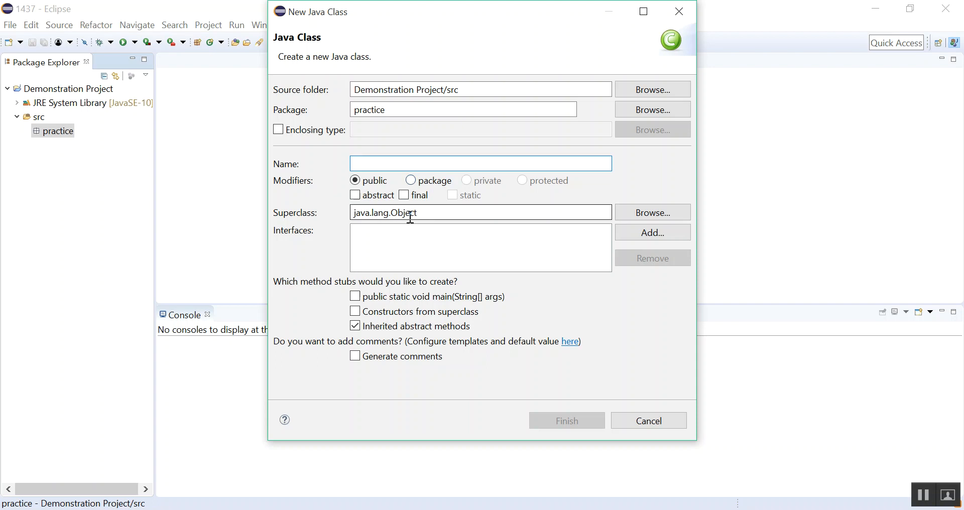
pyautogui.write('M')
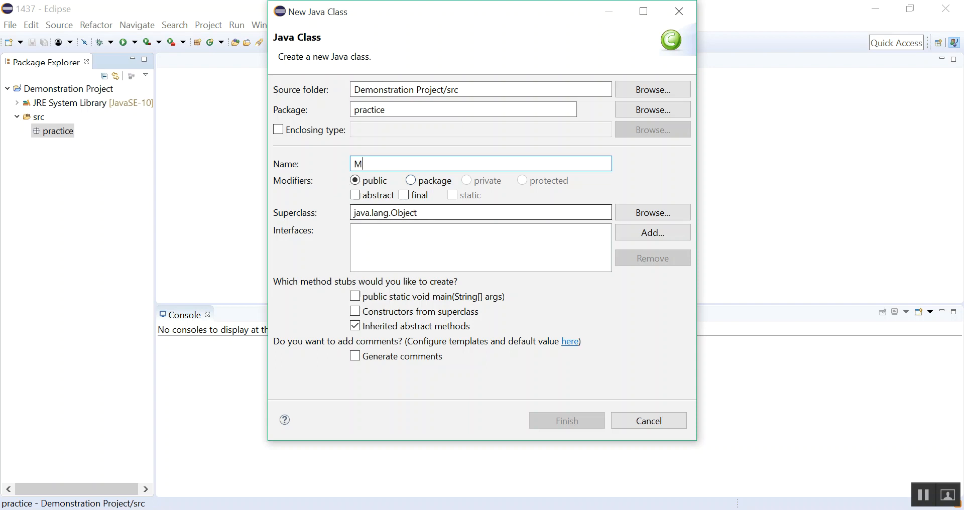
pyautogui.write('yFirstP')
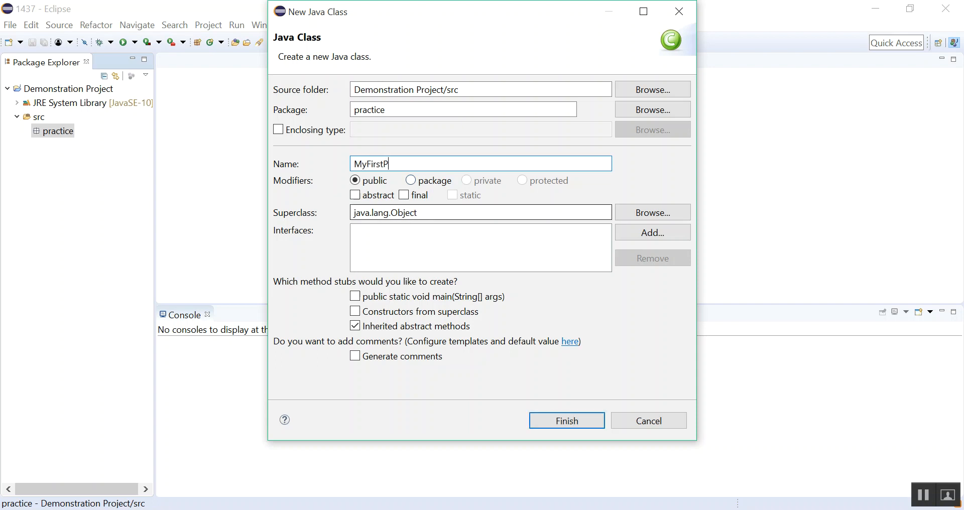
pyautogui.write('rogram')
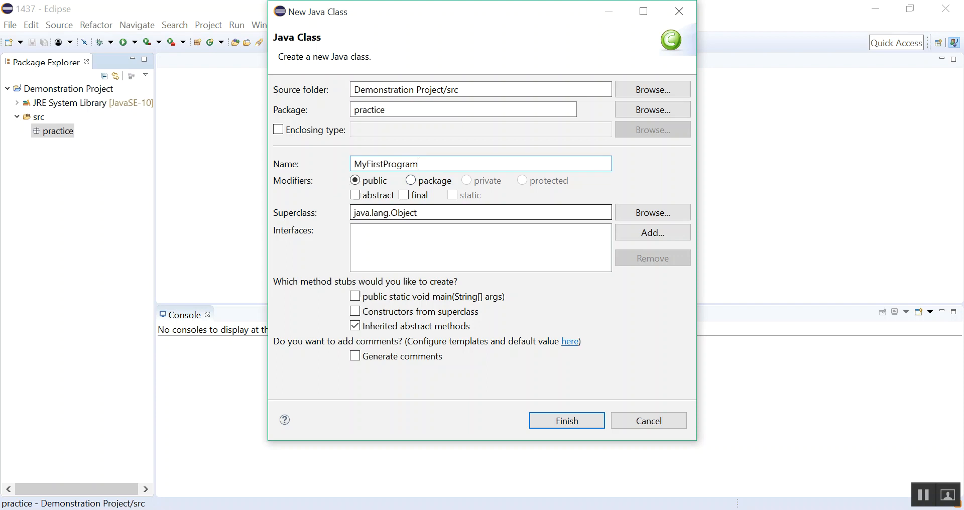
pyautogui.moveTo(305, 153)
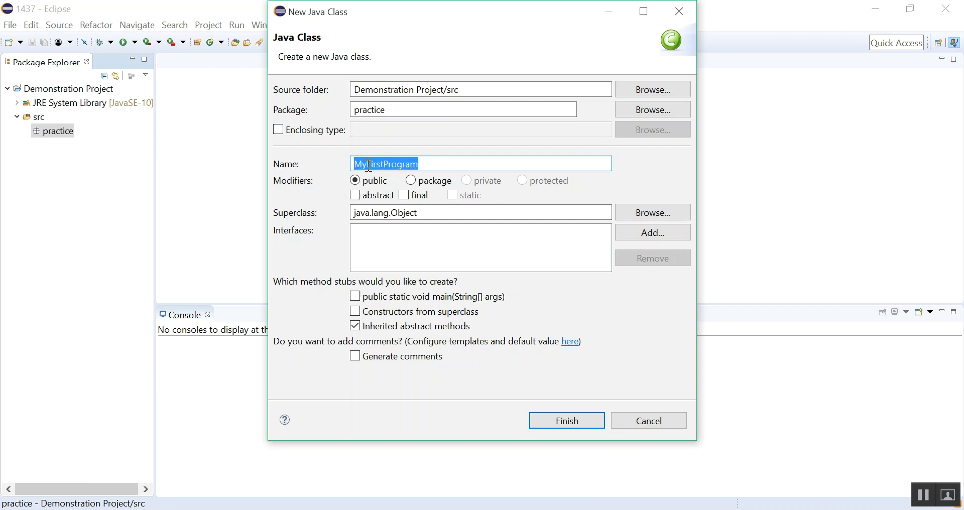
pyautogui.moveTo(435, 164)
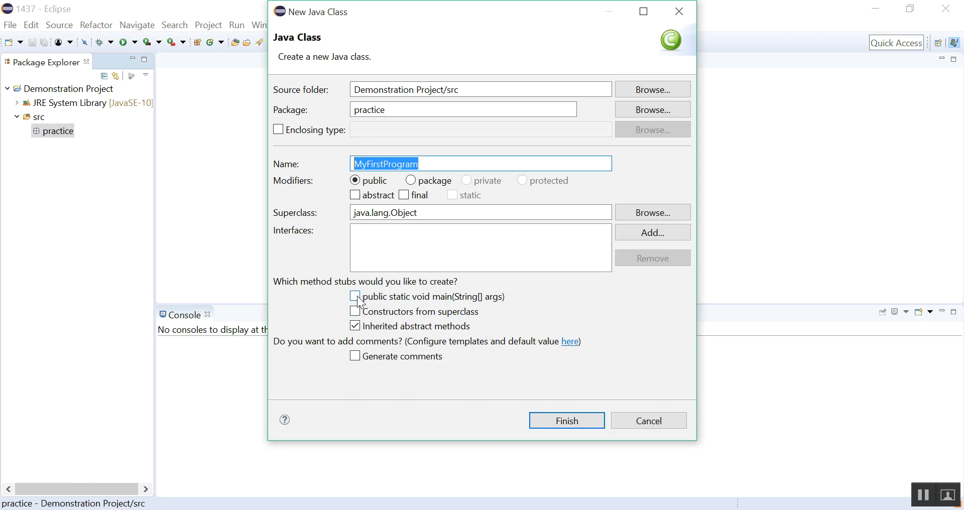
pyautogui.click(355, 297)
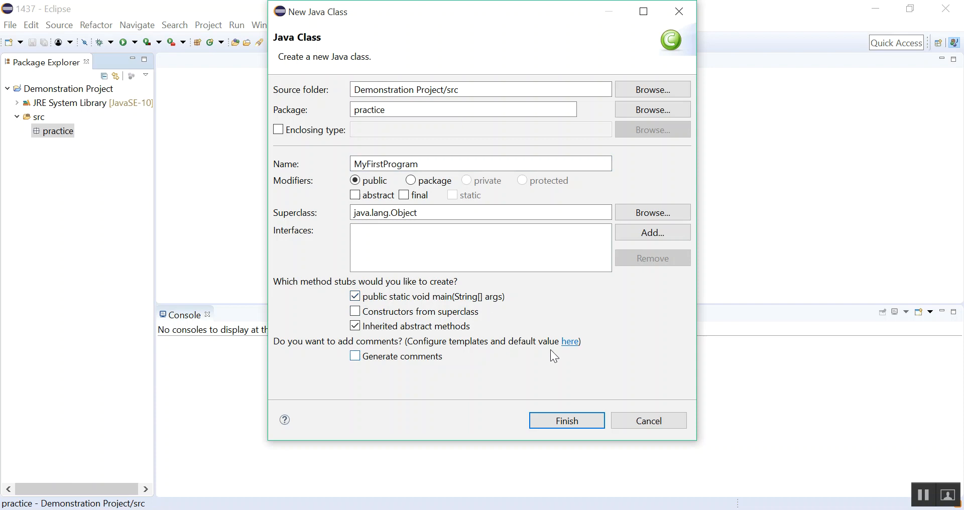
pyautogui.moveTo(445, 303)
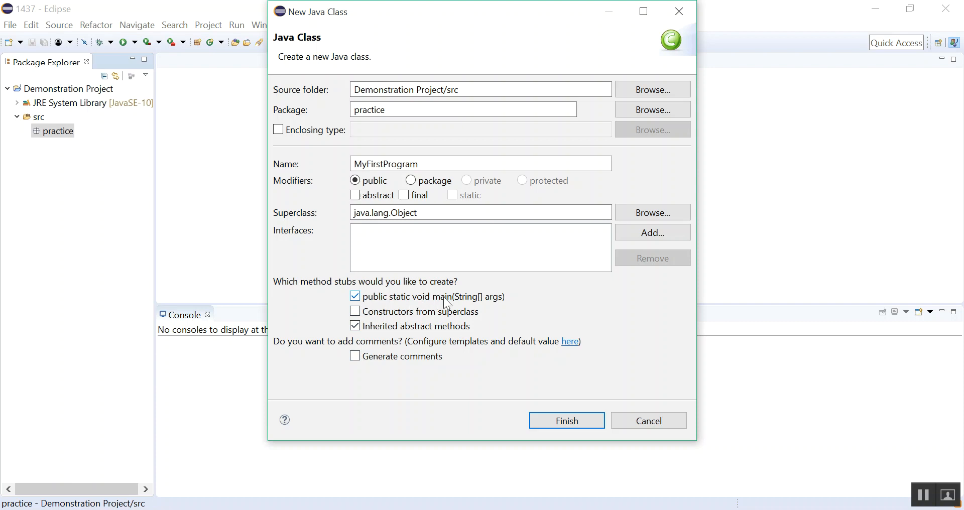
pyautogui.moveTo(567, 421)
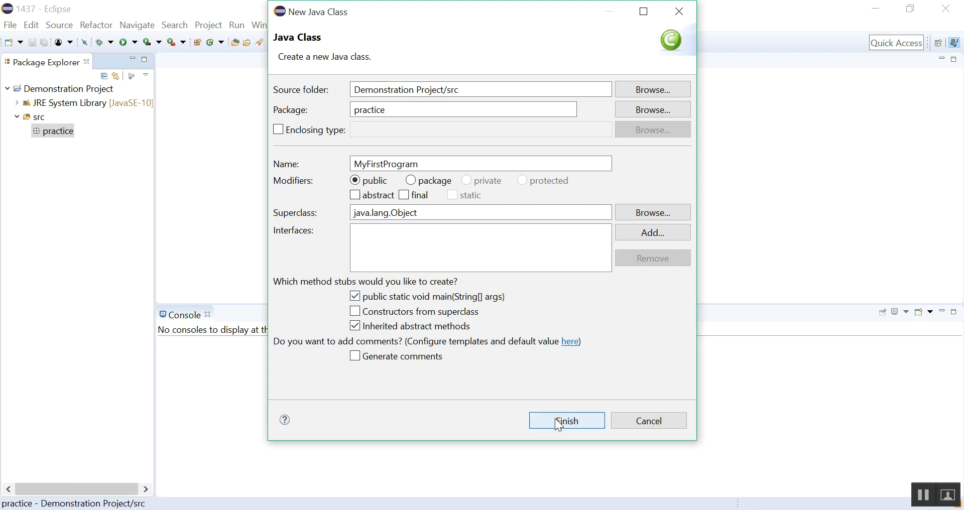
pyautogui.click(565, 421)
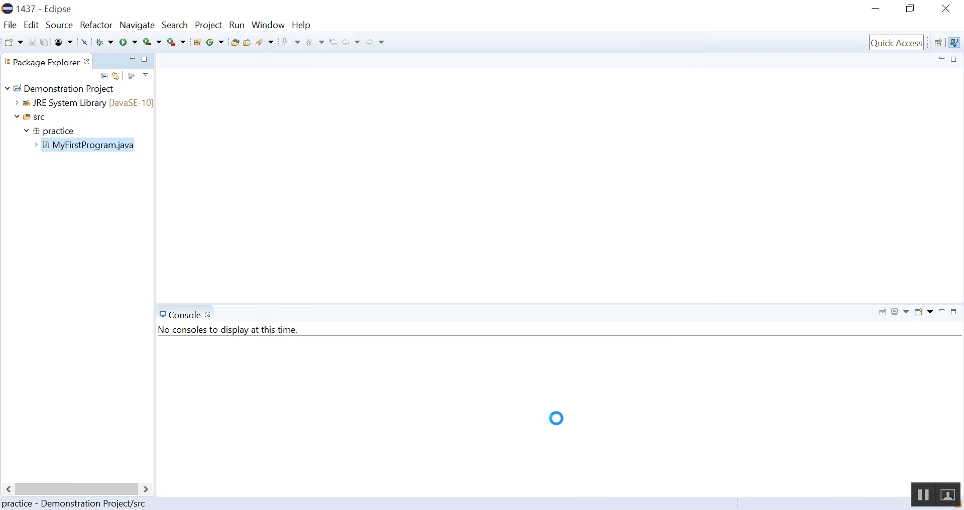
# Write System.out.println("Hello, World"); inside main in MyFirstProgram.java, leaving it unsaved
pyautogui.doubleClick(93, 144)
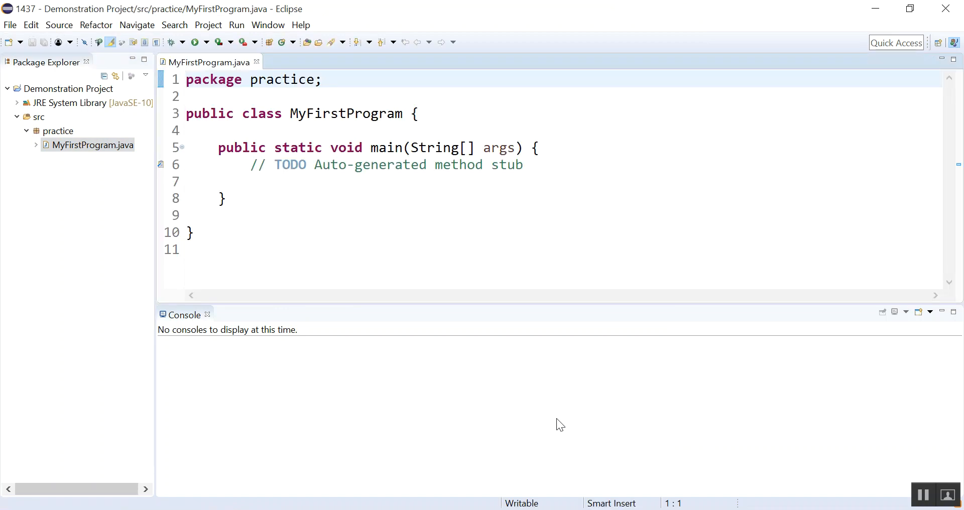
pyautogui.click(187, 79)
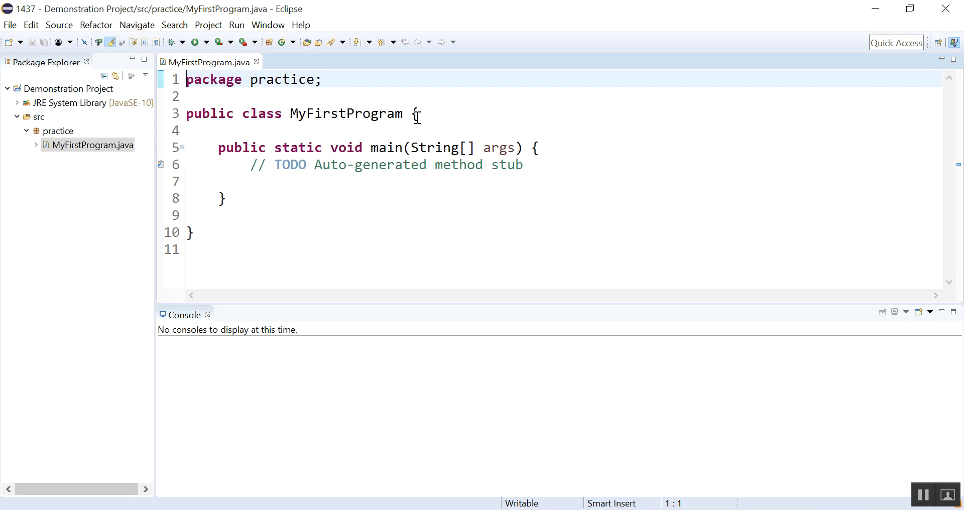
pyautogui.moveTo(256, 164)
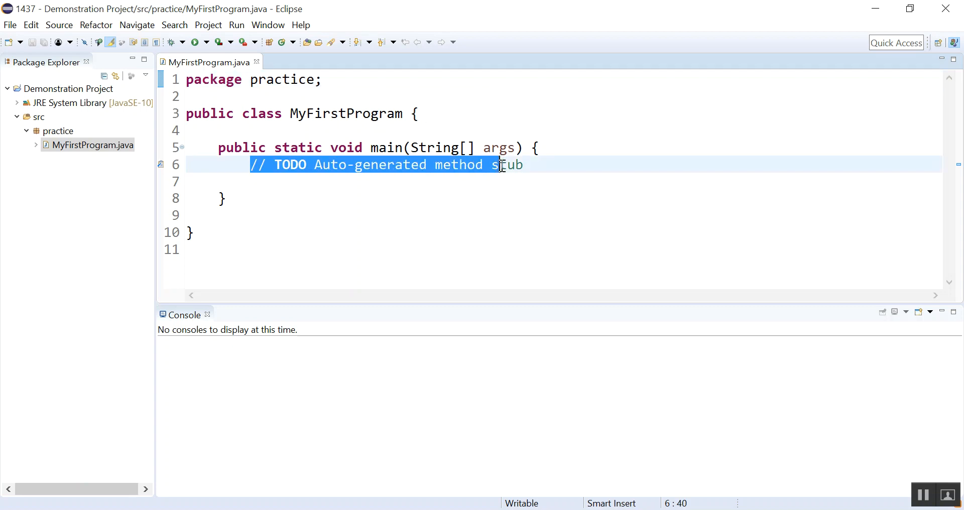
pyautogui.write('System')
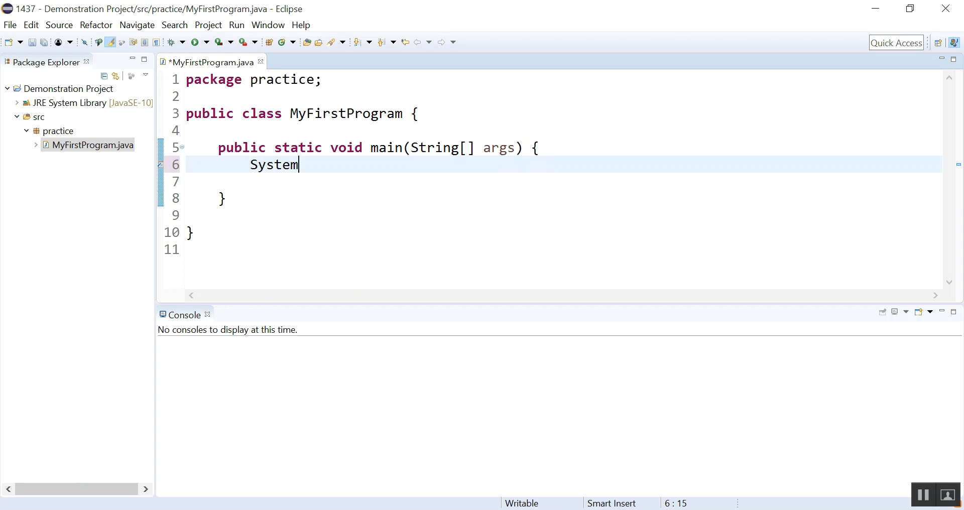
pyautogui.write('.')
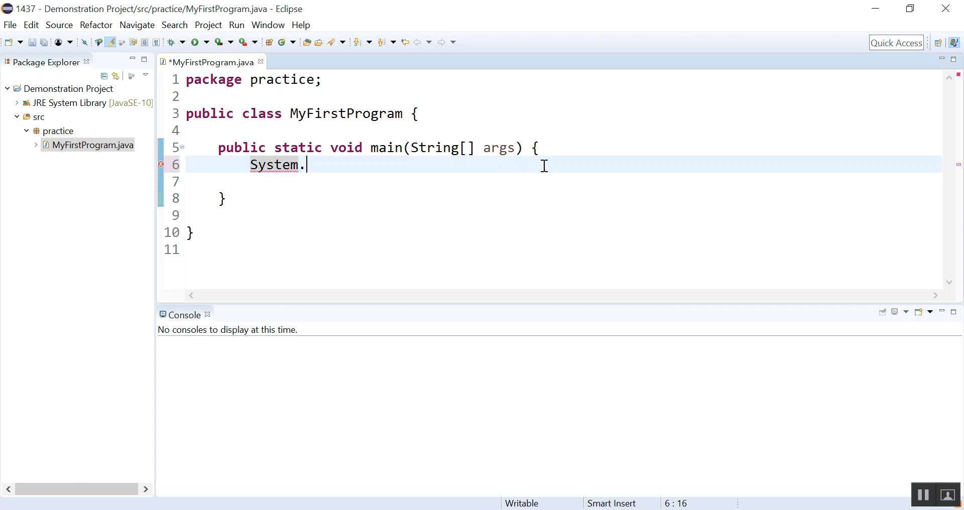
pyautogui.write('out.println')
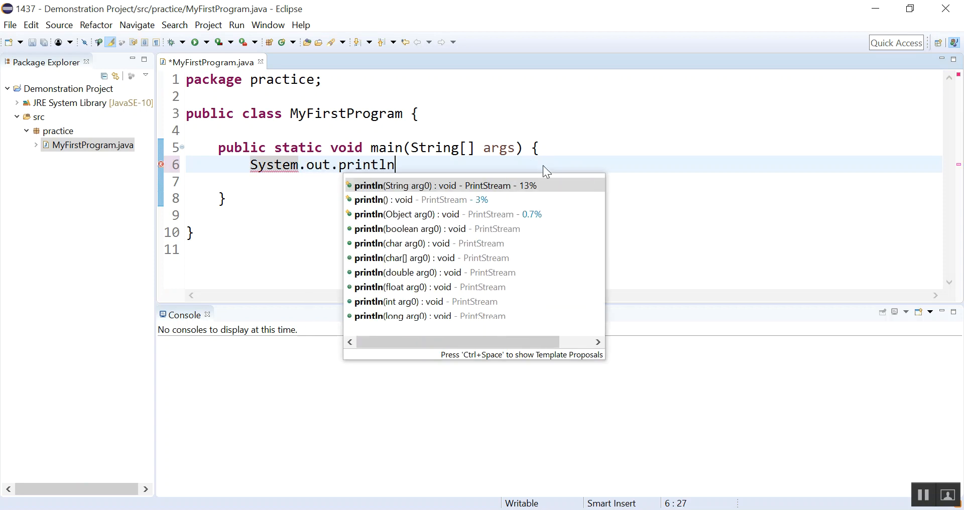
pyautogui.click(443, 185)
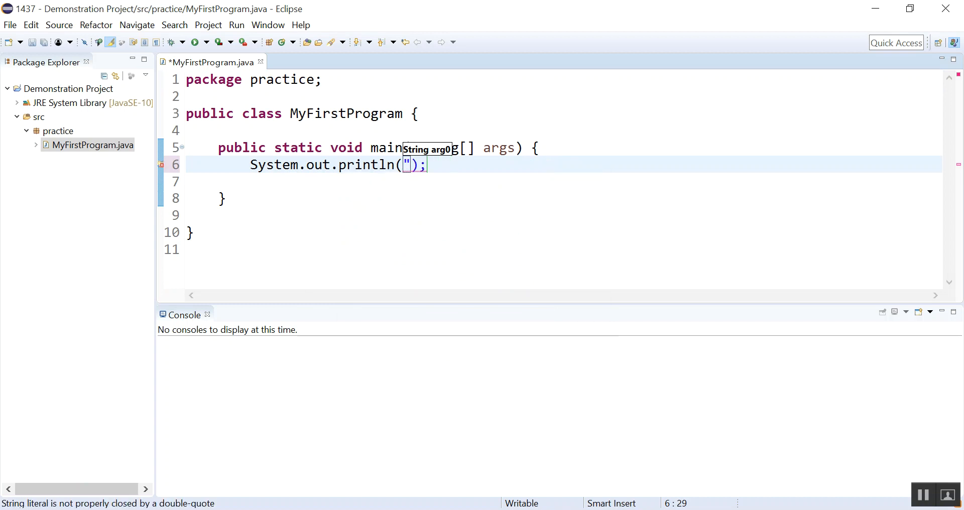
pyautogui.write('Hello, Worl')
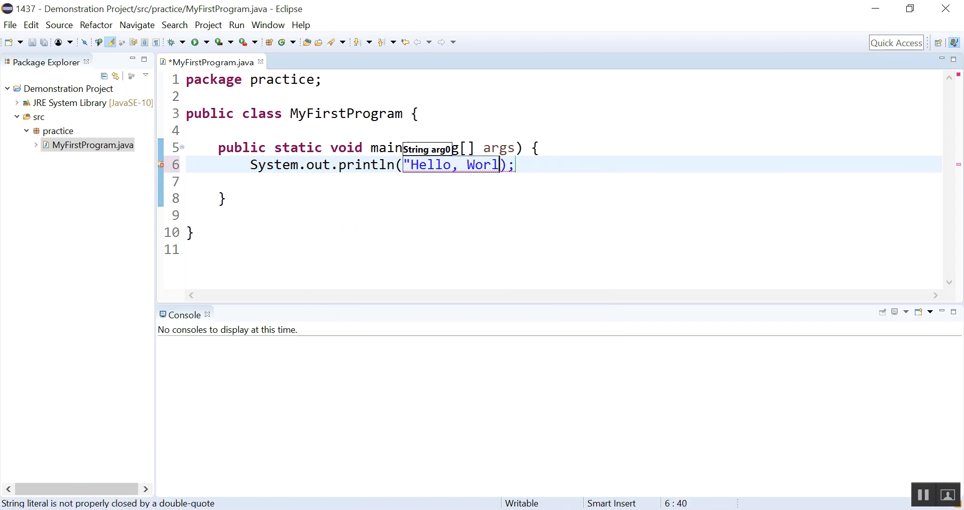
pyautogui.write('d"')
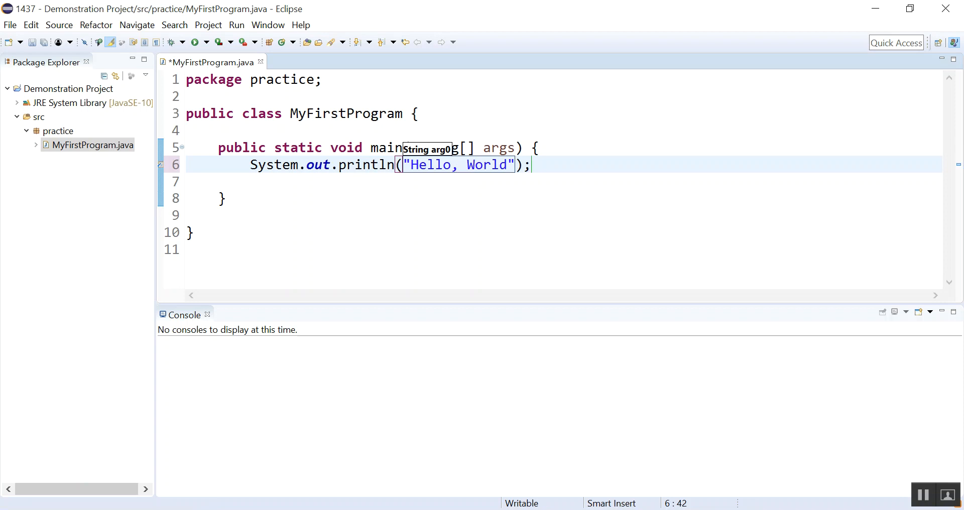
pyautogui.click(444, 232)
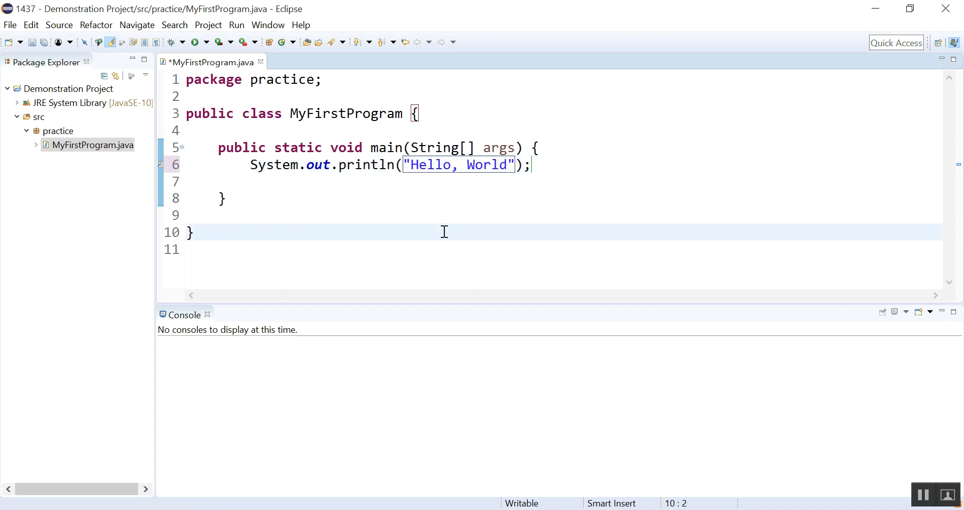
pyautogui.moveTo(174, 42)
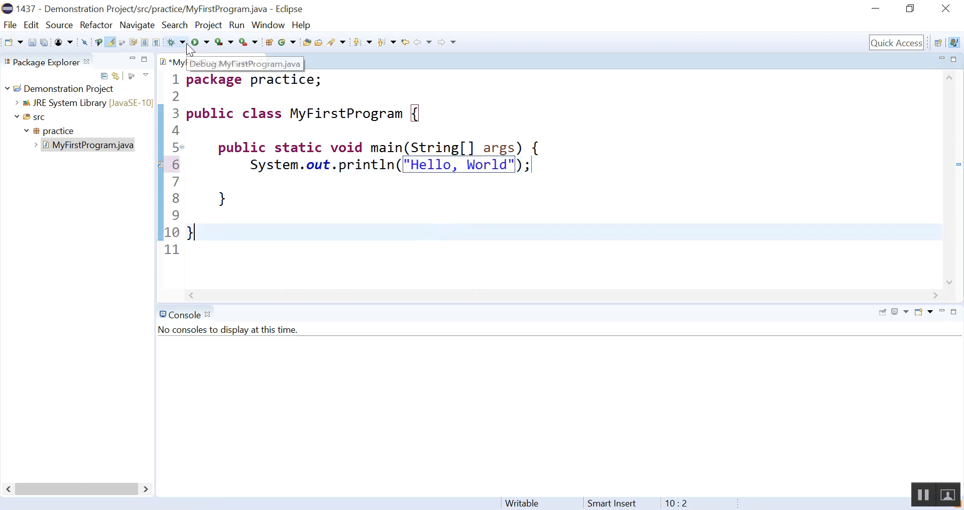
pyautogui.moveTo(196, 42)
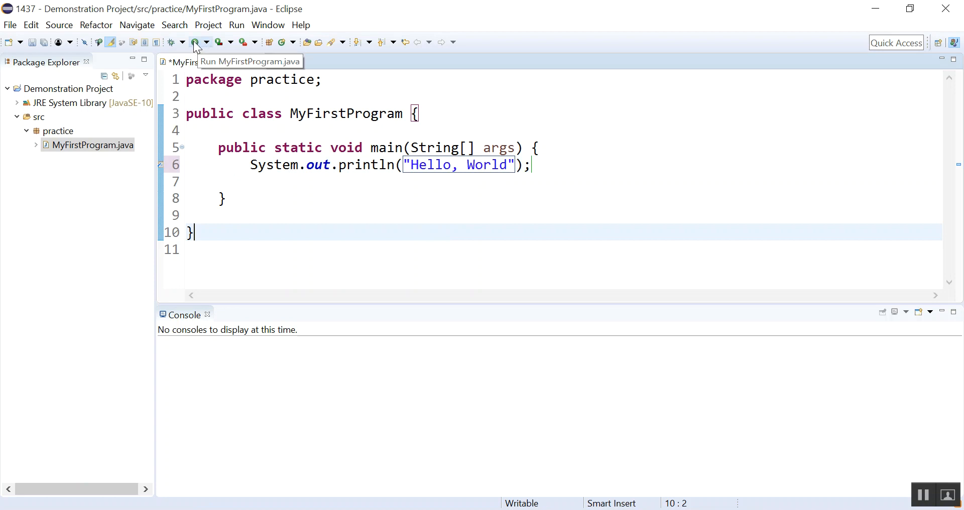
pyautogui.moveTo(284, 181)
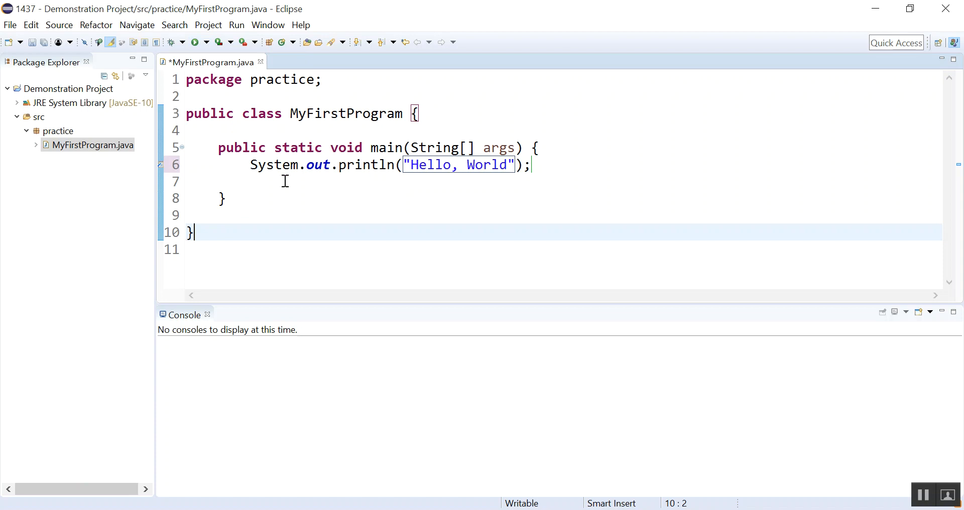
pyautogui.moveTo(228, 37)
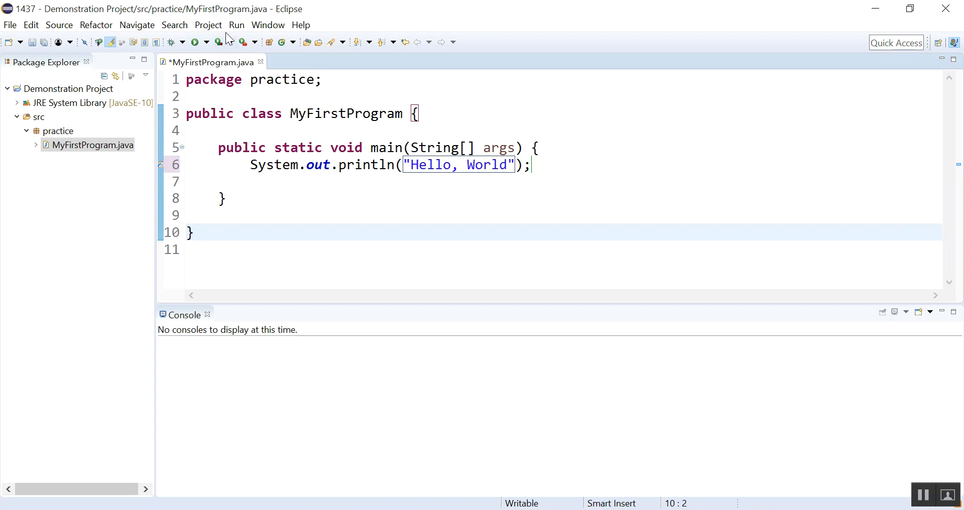
# Run MyFirstProgram with 'Always save resources before launching' ticked; Console shows Hello, World
pyautogui.click(208, 24)
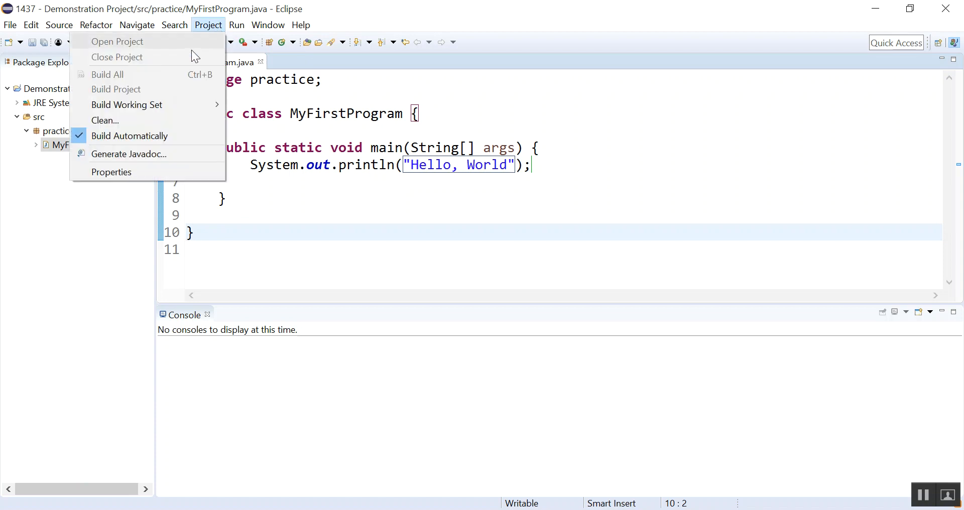
pyautogui.moveTo(130, 136)
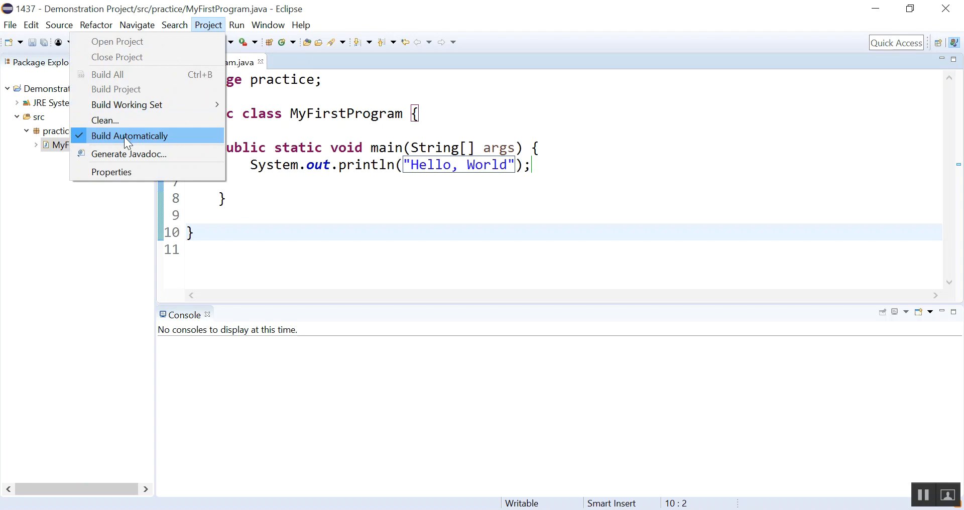
pyautogui.moveTo(294, 209)
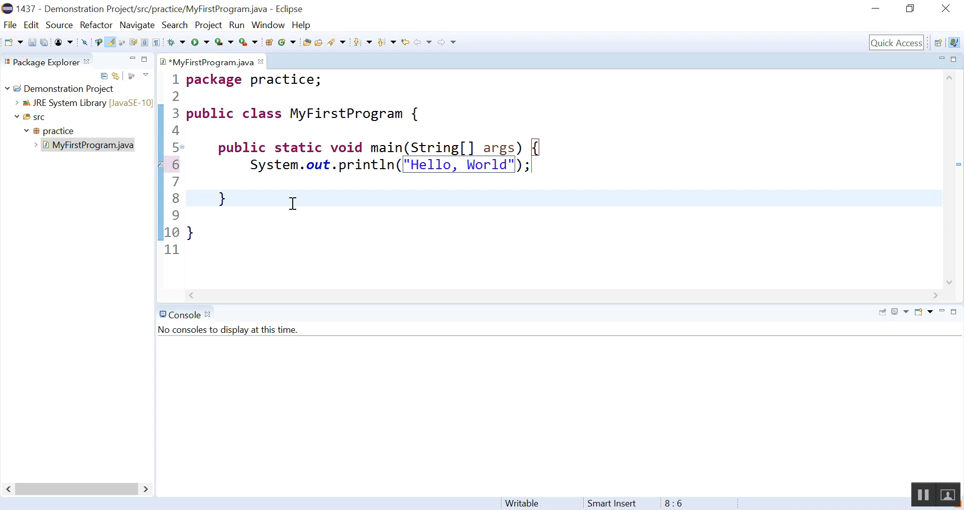
pyautogui.click(217, 42)
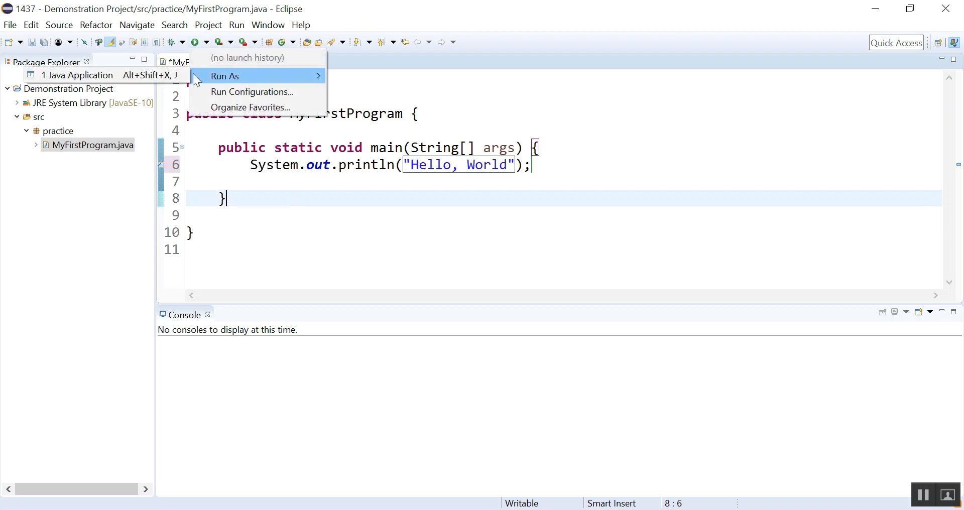
pyautogui.moveTo(136, 98)
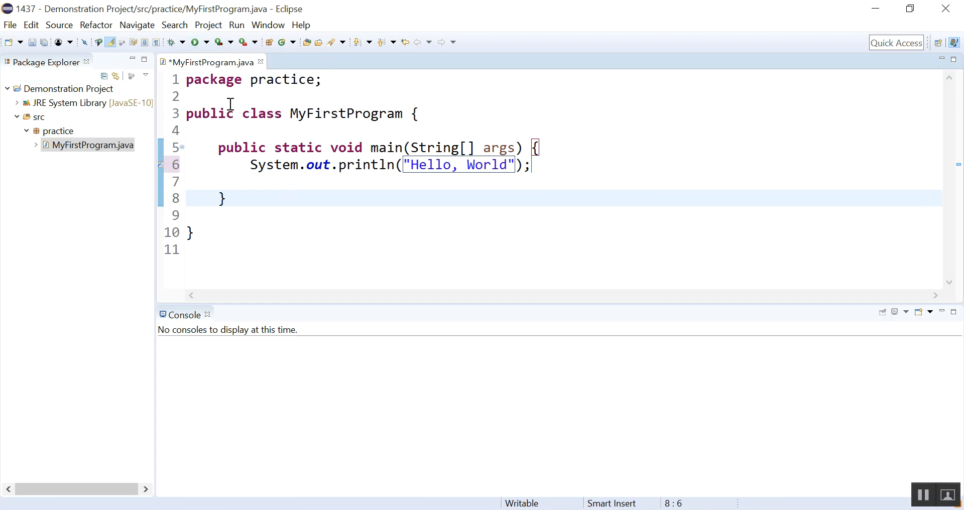
pyautogui.moveTo(196, 42)
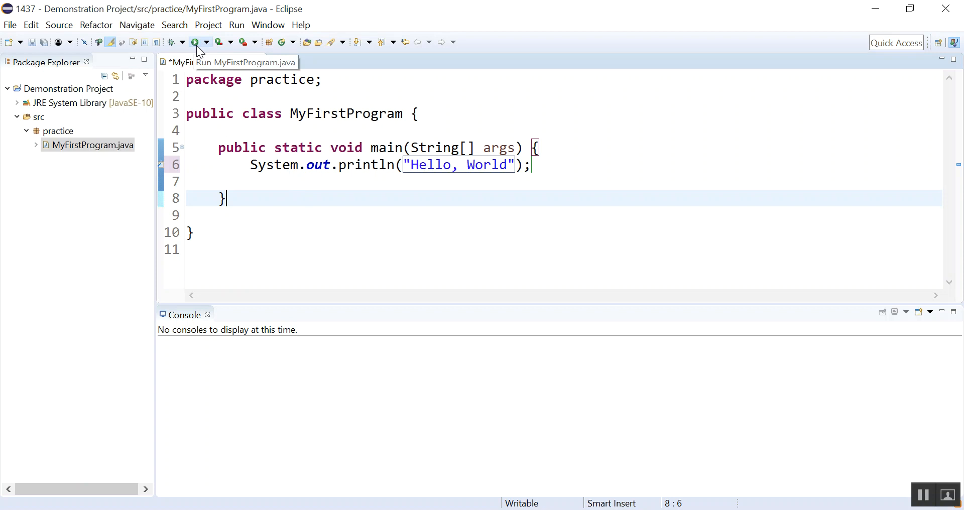
pyautogui.moveTo(198, 50)
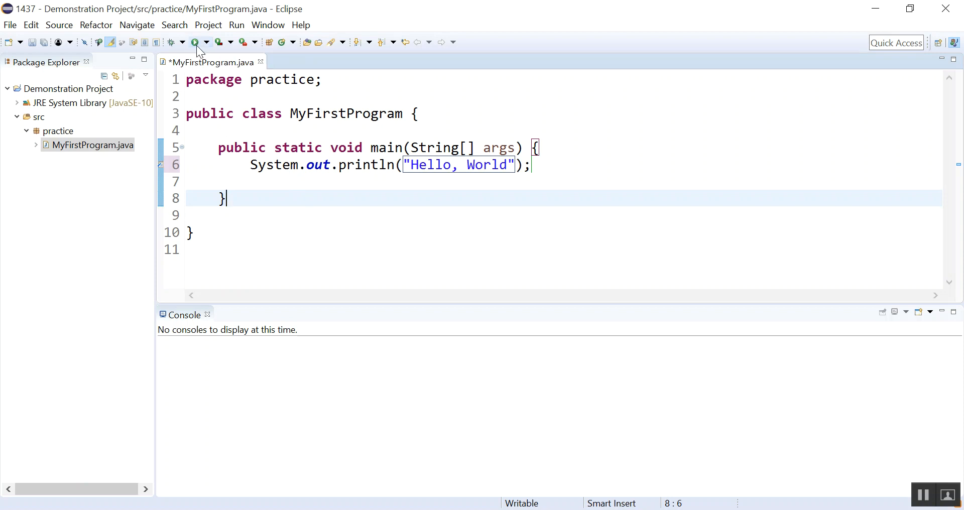
pyautogui.click(196, 42)
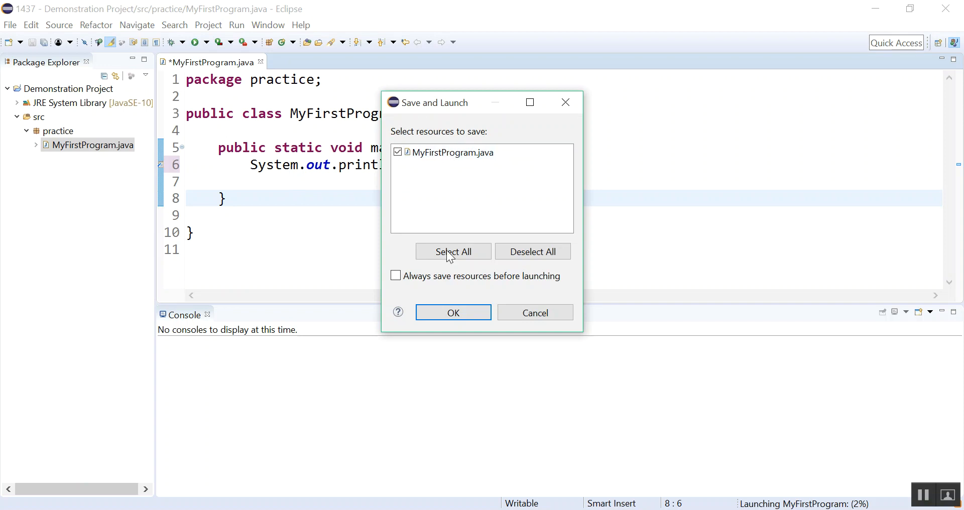
pyautogui.click(396, 276)
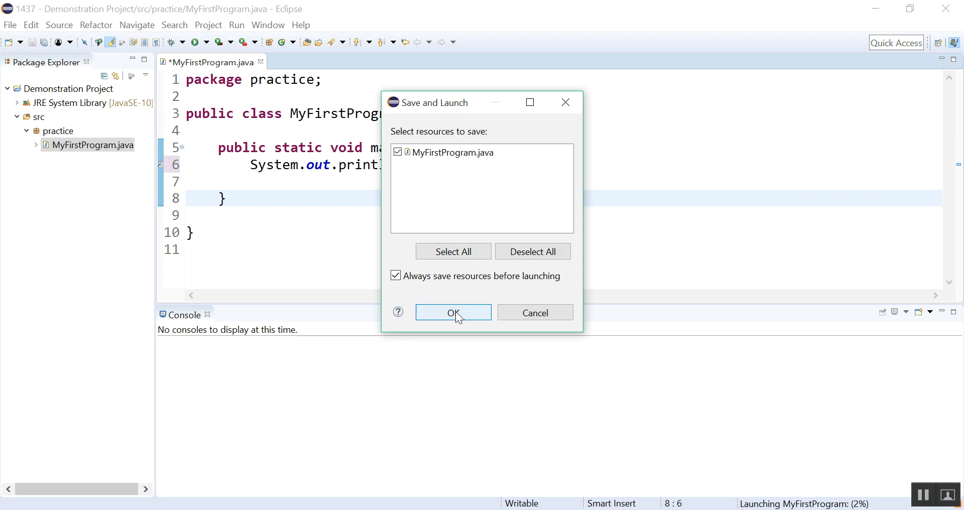
pyautogui.click(453, 313)
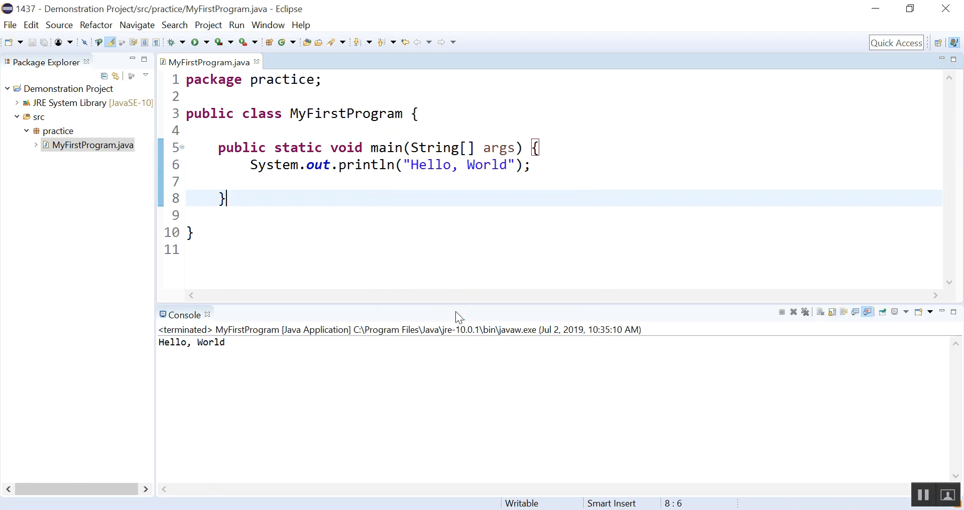
pyautogui.click(226, 349)
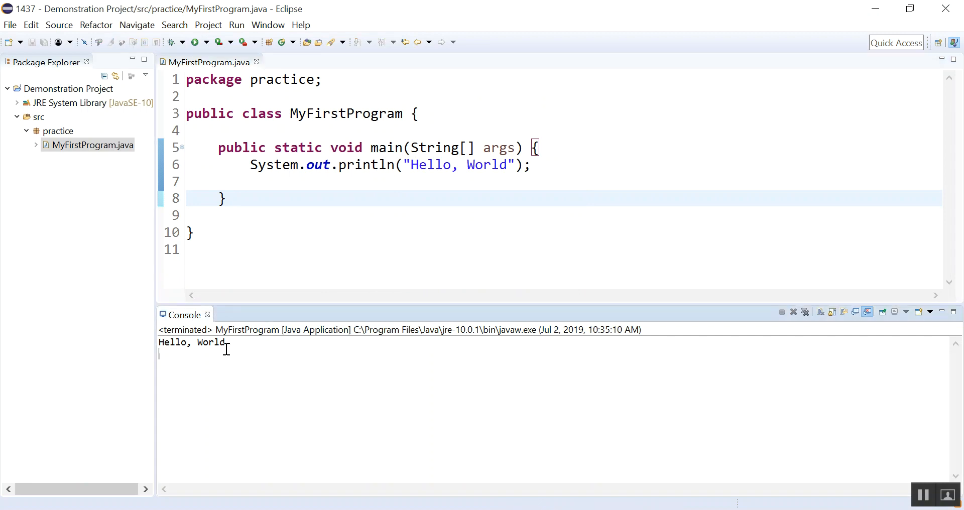
pyautogui.moveTo(382, 210)
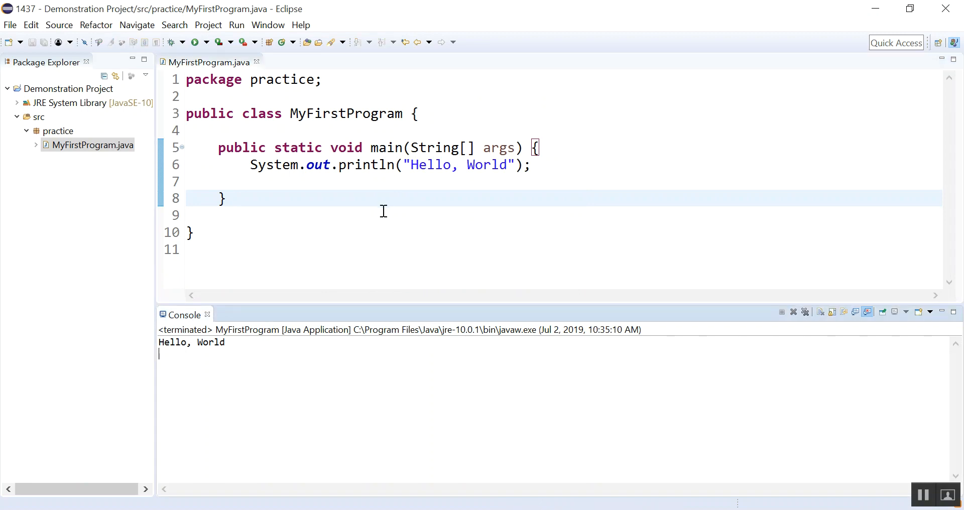
pyautogui.moveTo(318, 198)
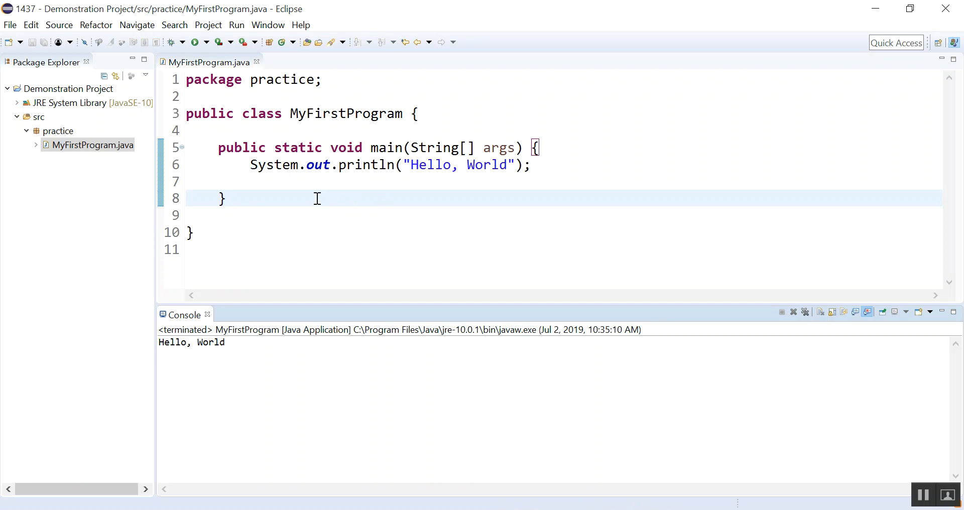
pyautogui.moveTo(34, 50)
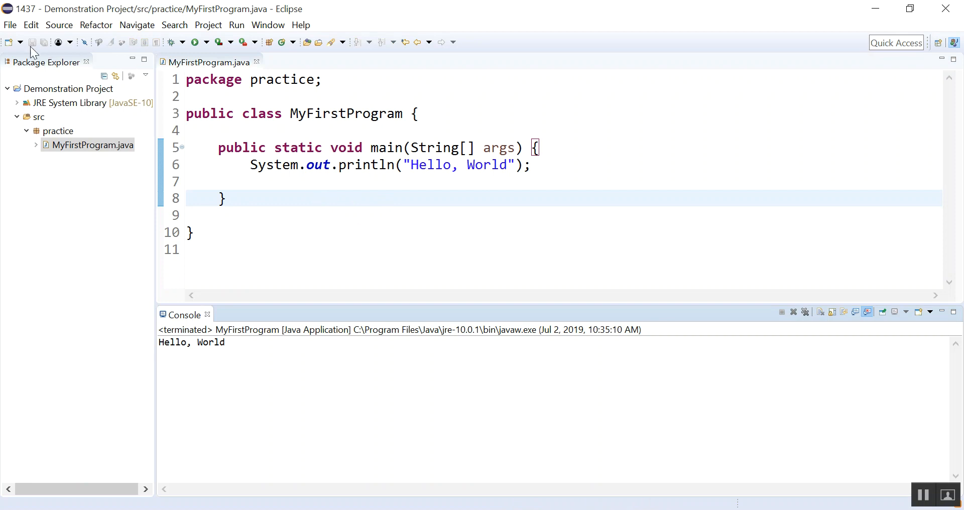
pyautogui.moveTo(10, 25)
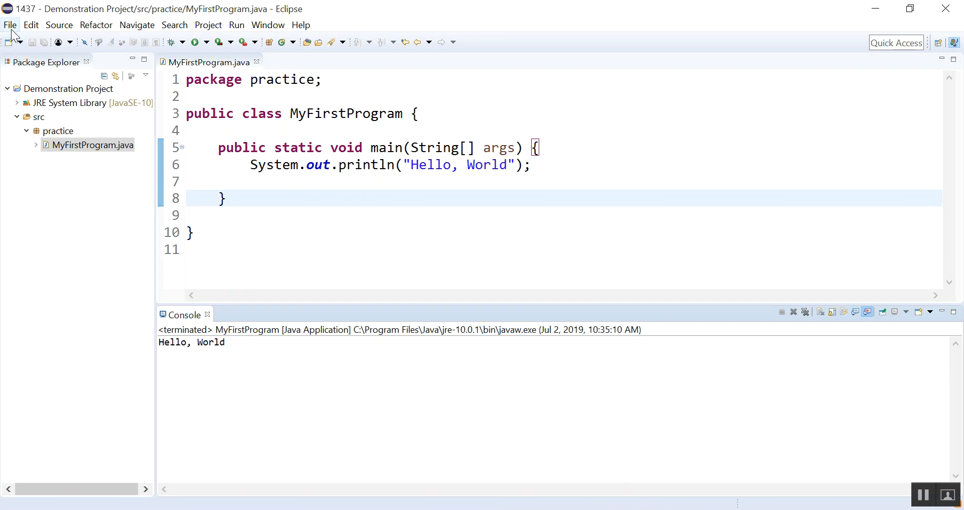
# Choose File > Switch Workspace to reach another workspace directory
pyautogui.click(9, 25)
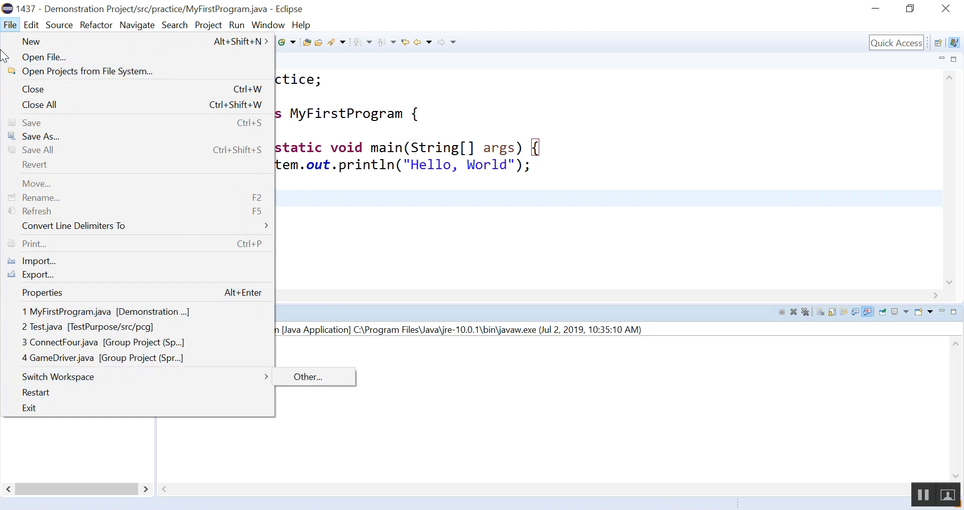
pyautogui.moveTo(38, 274)
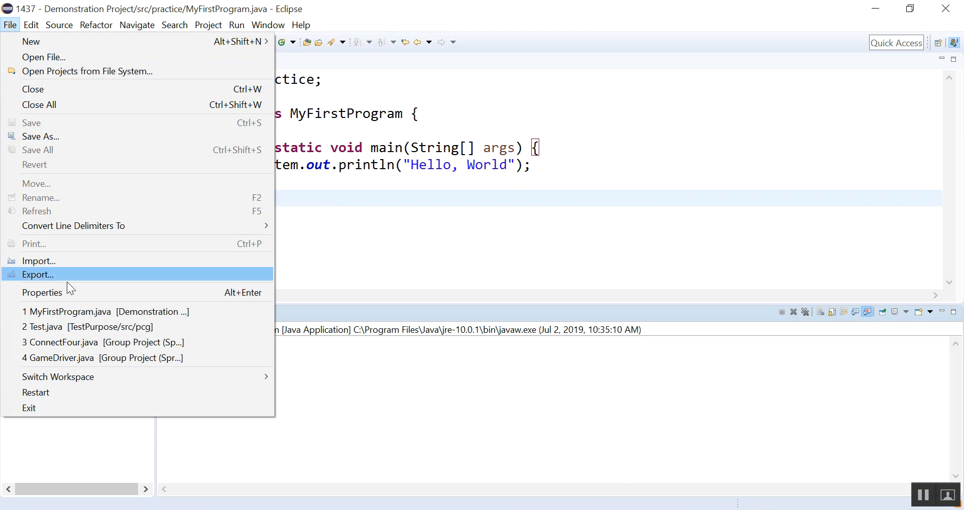
pyautogui.moveTo(59, 377)
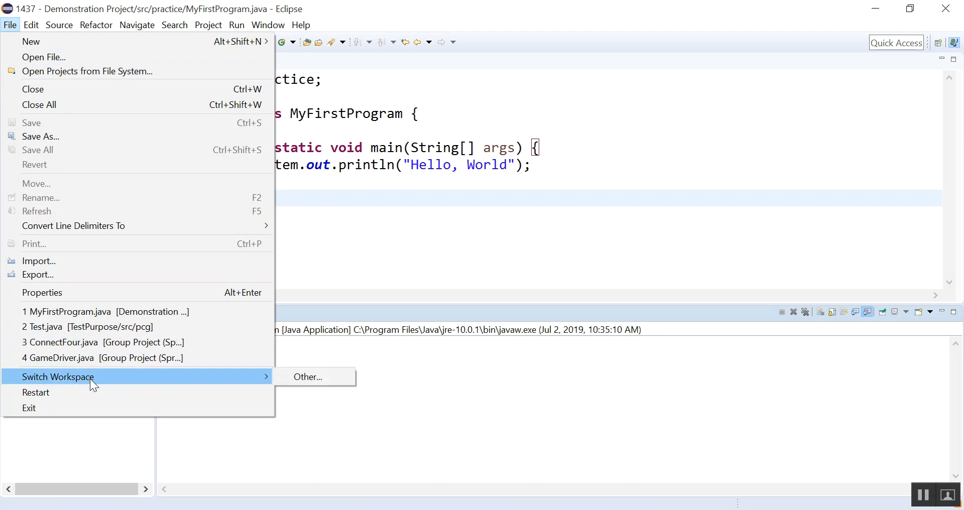
pyautogui.click(307, 376)
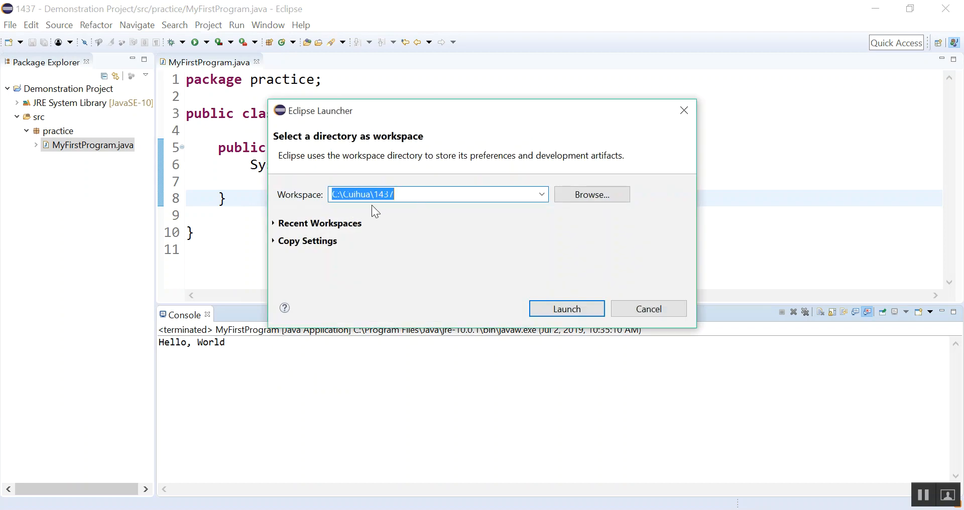
# Browse for a workspace directory and pick the ASM Files folder
pyautogui.click(591, 194)
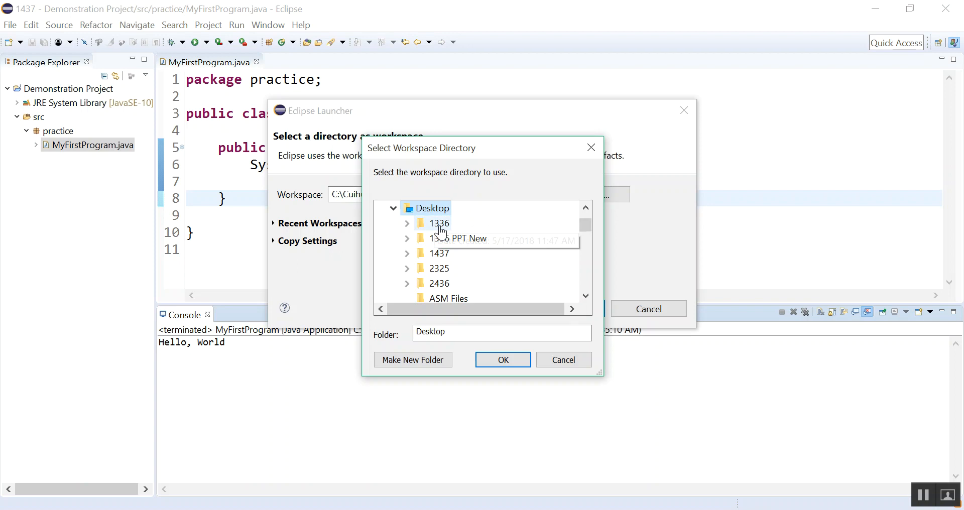
pyautogui.moveTo(445, 299)
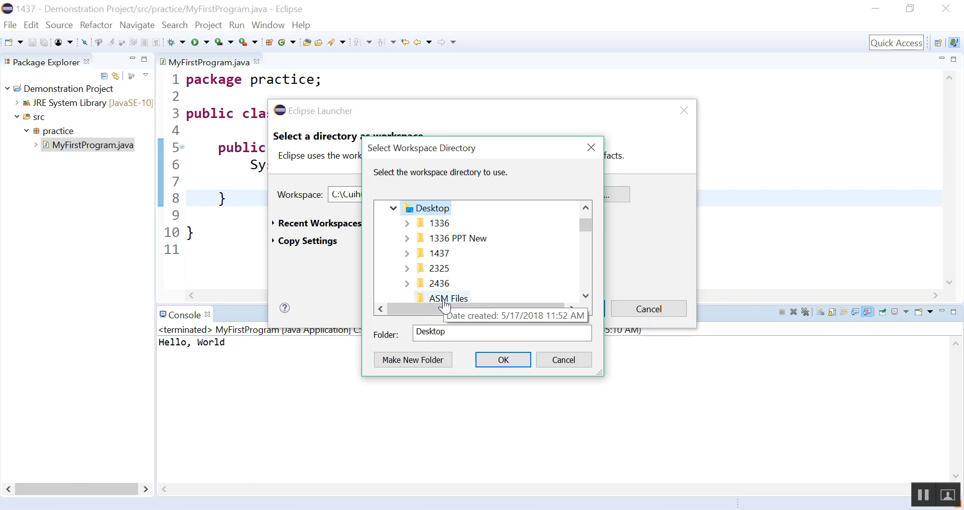
pyautogui.click(448, 298)
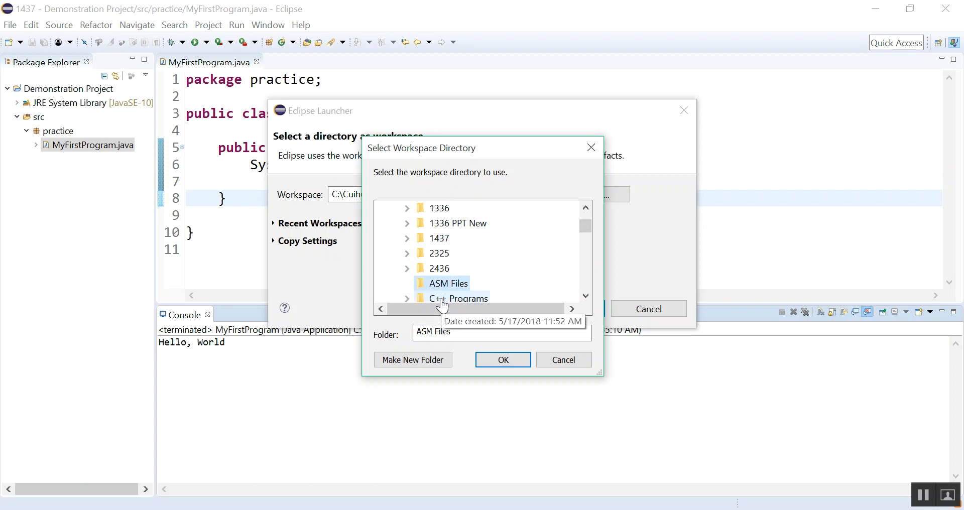
pyautogui.moveTo(552, 282)
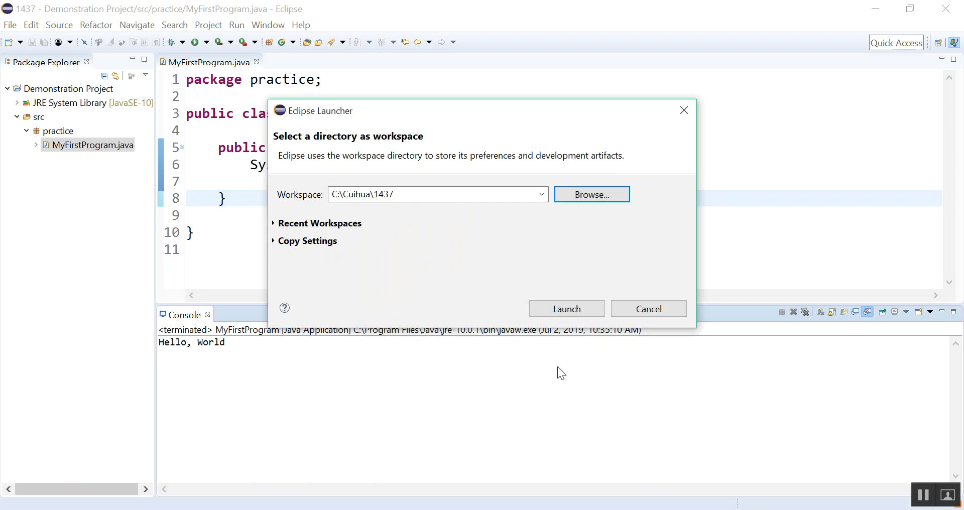
pyautogui.moveTo(648, 309)
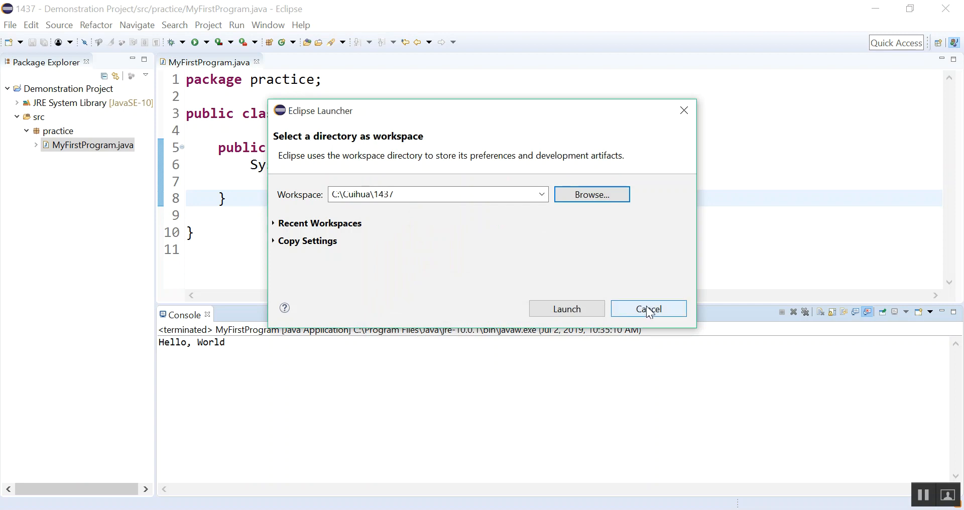